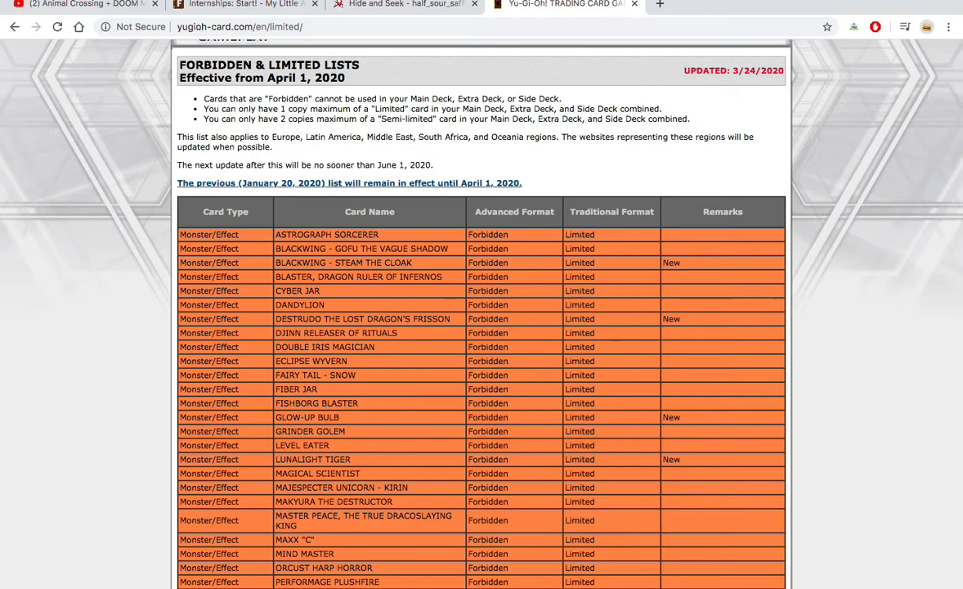
scroll(down, 3)
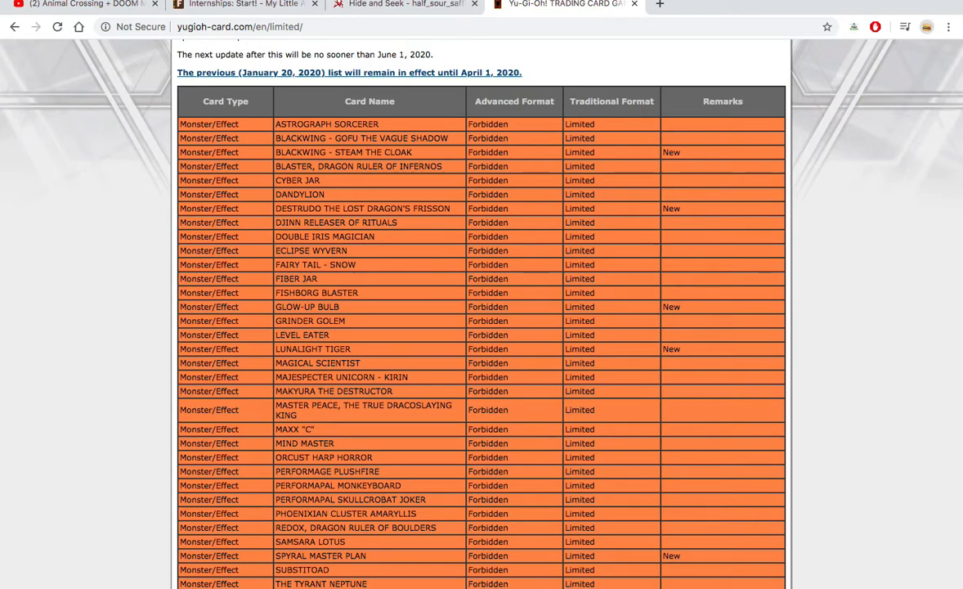
scroll(down, 3)
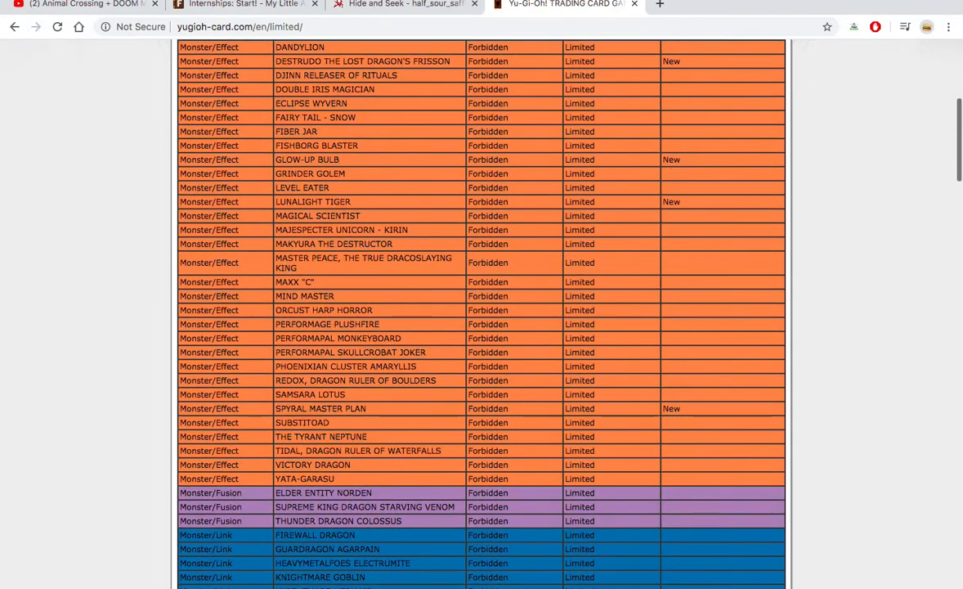
scroll(down, 3)
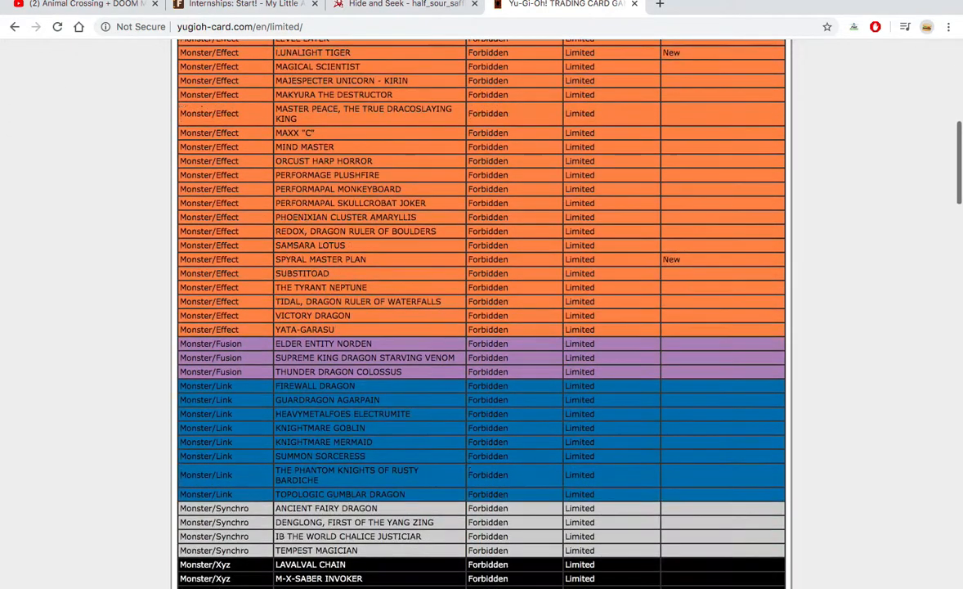
scroll(down, 3)
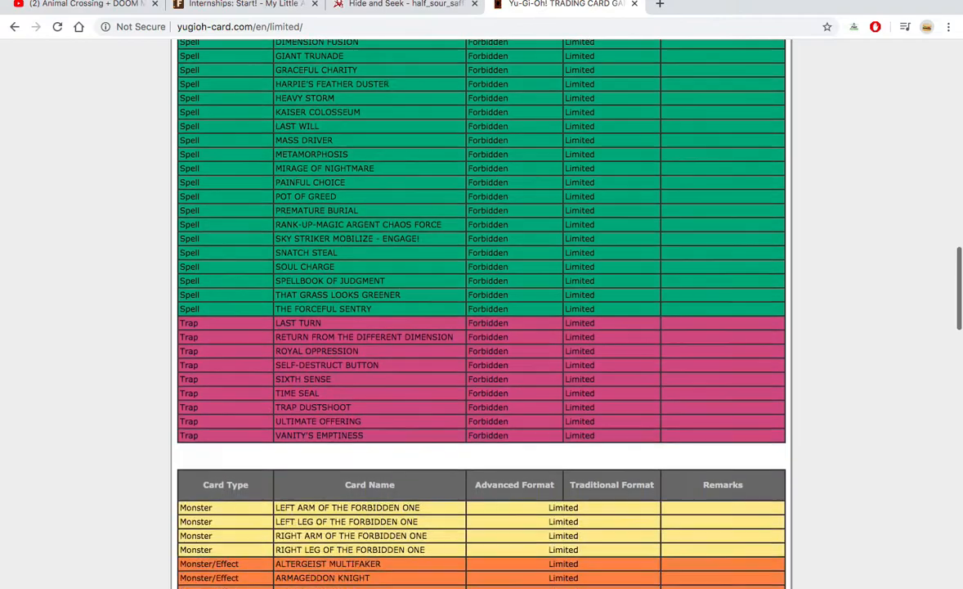
scroll(down, 3)
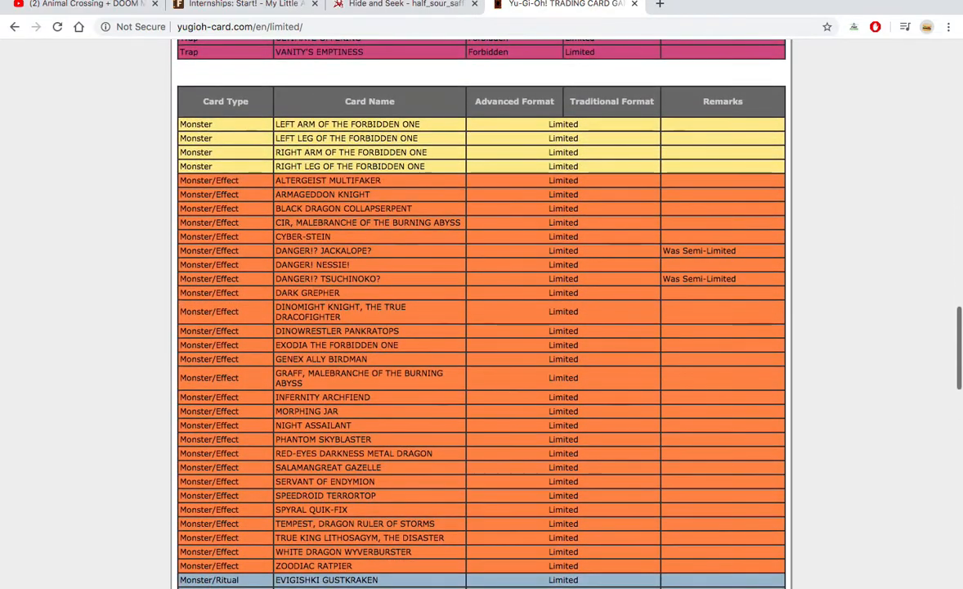
scroll(down, 3)
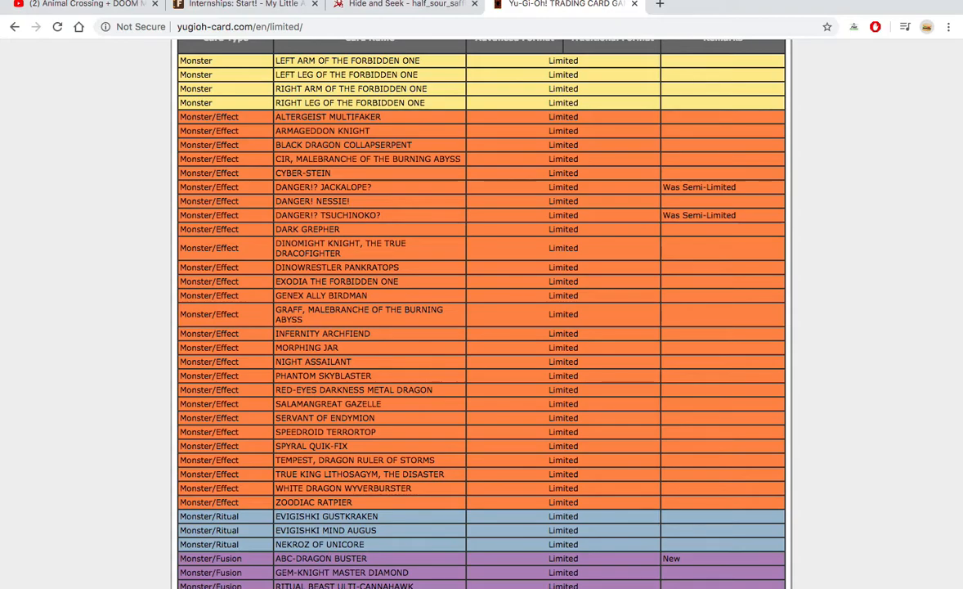
scroll(down, 3)
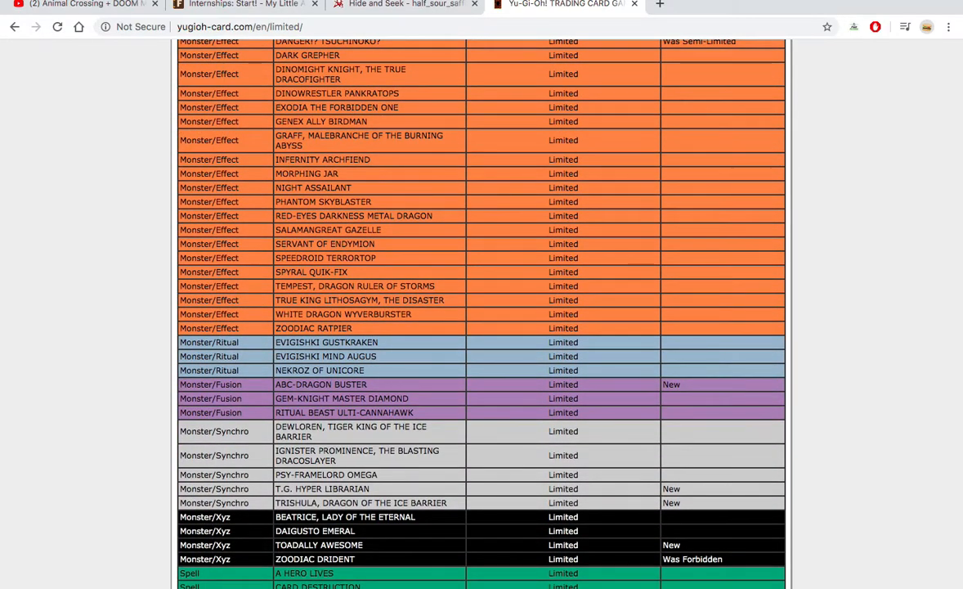
scroll(down, 3)
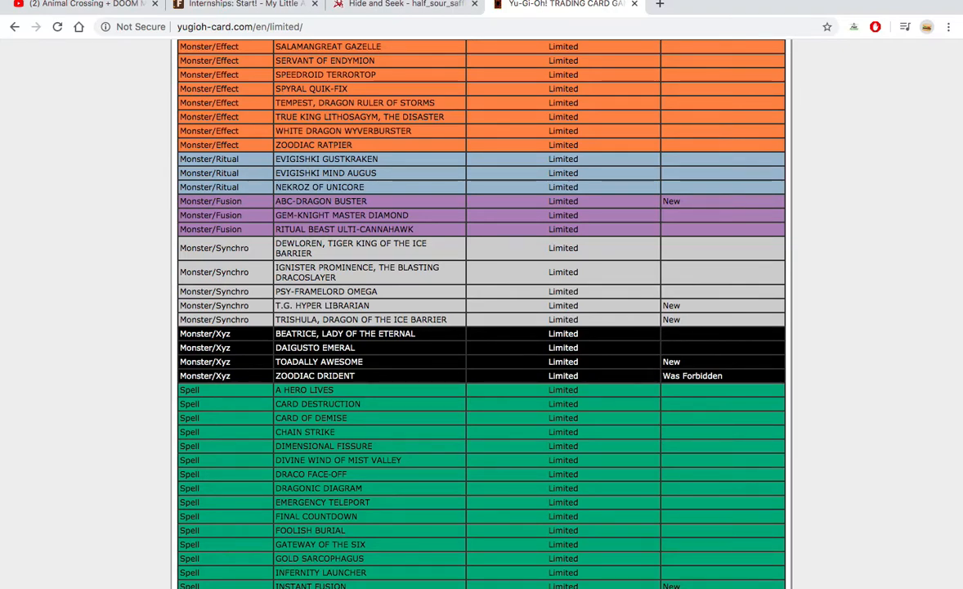
scroll(down, 3)
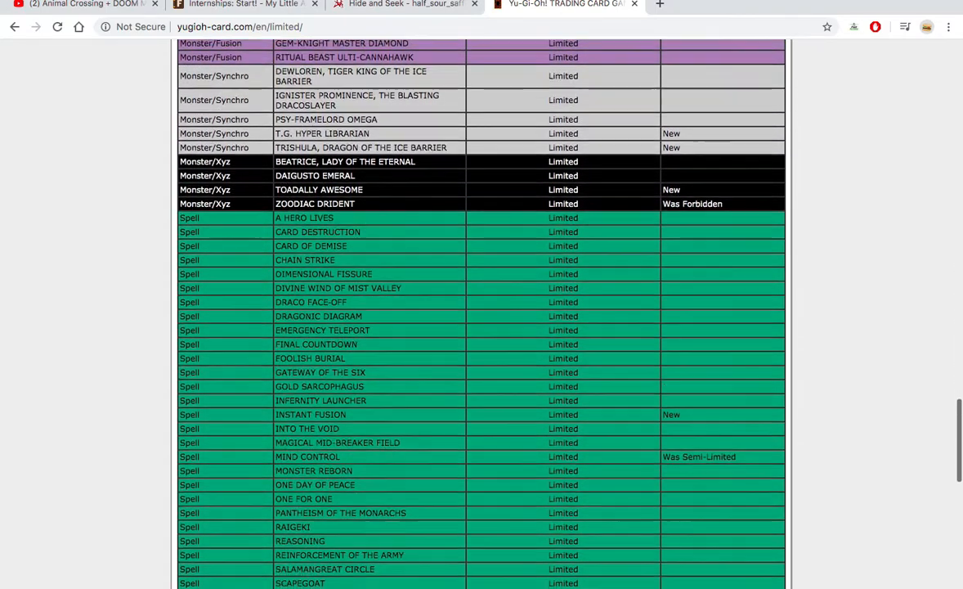
scroll(down, 3)
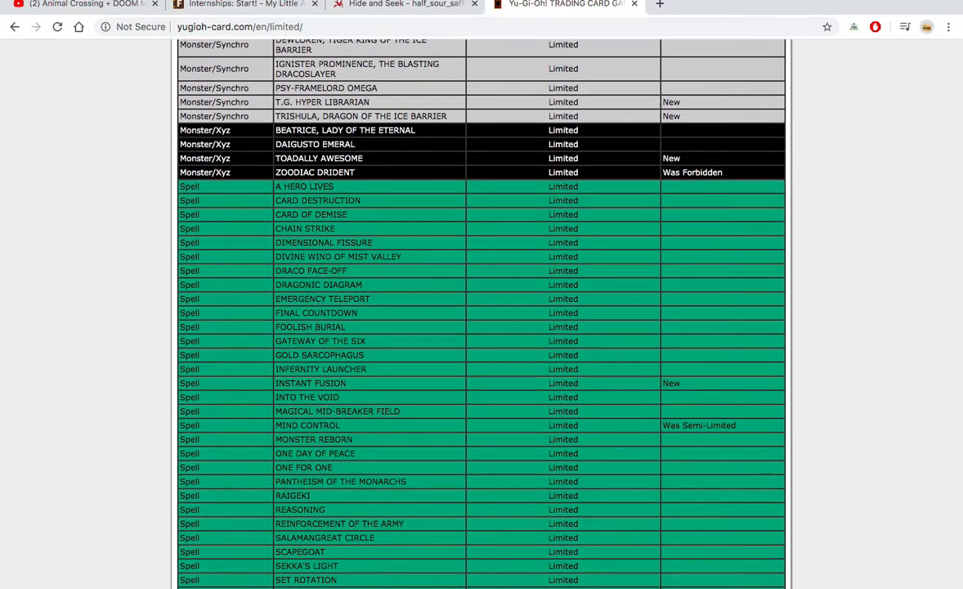
scroll(down, 3)
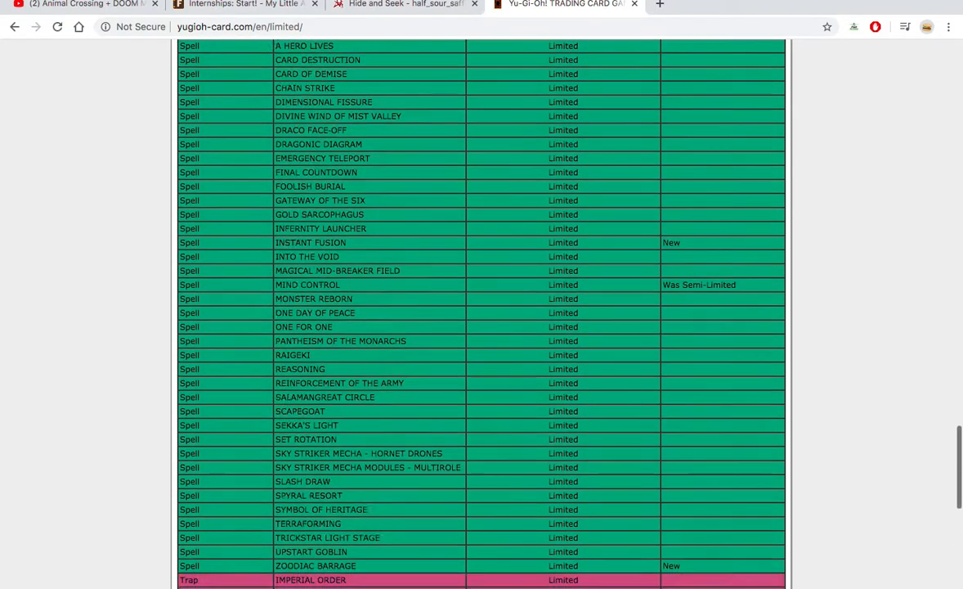
scroll(down, 3)
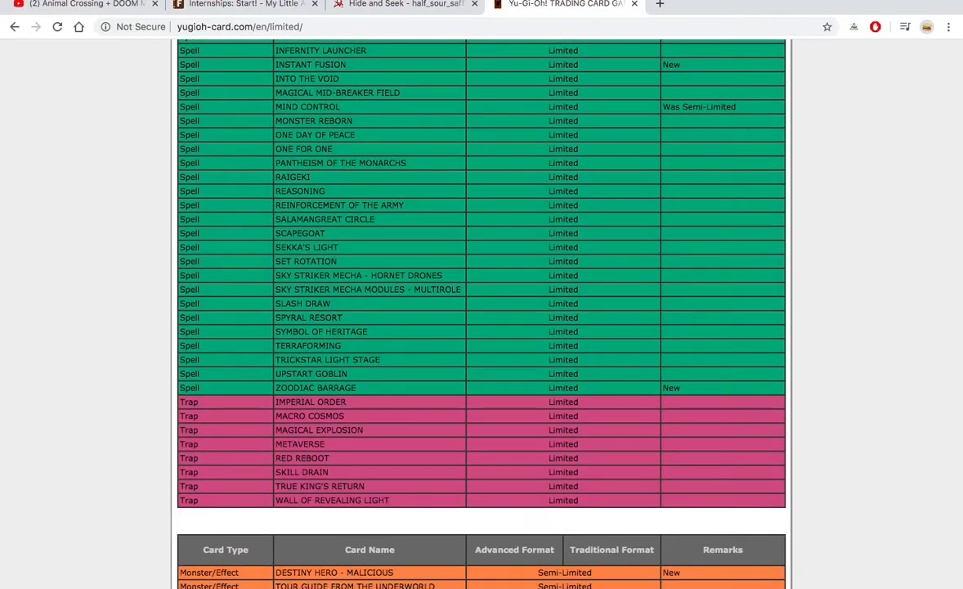
scroll(down, 3)
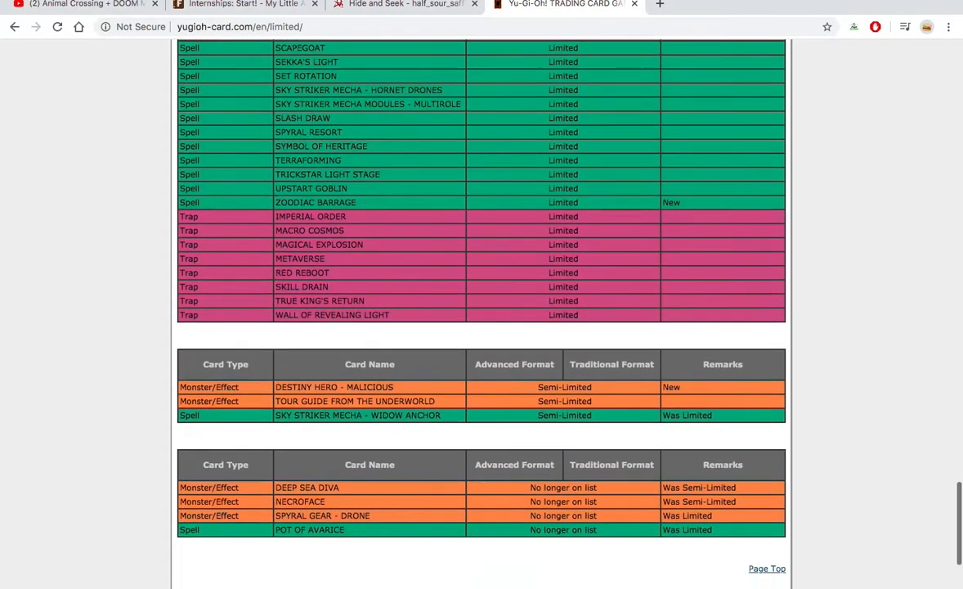
scroll(down, 3)
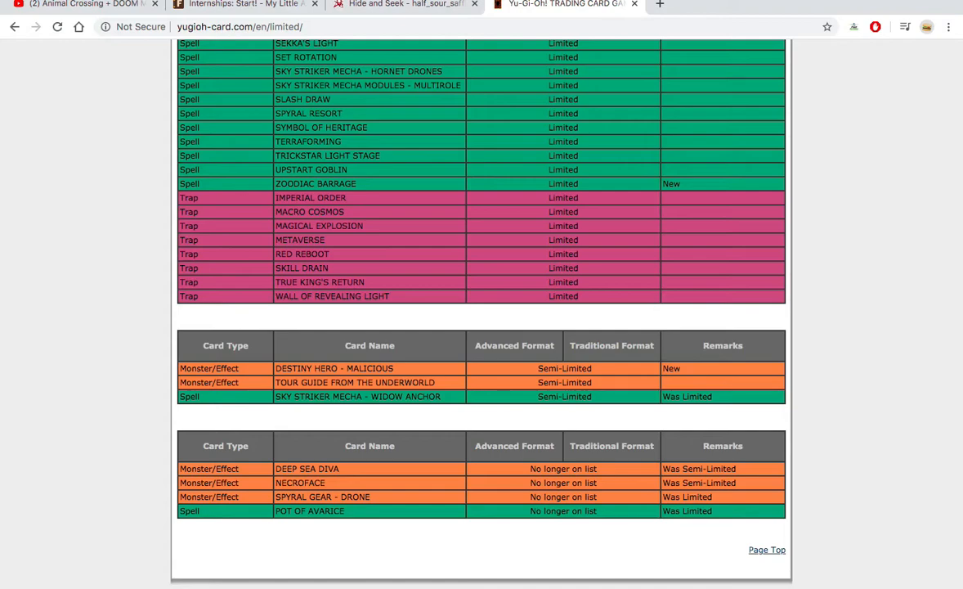
scroll(up, 3)
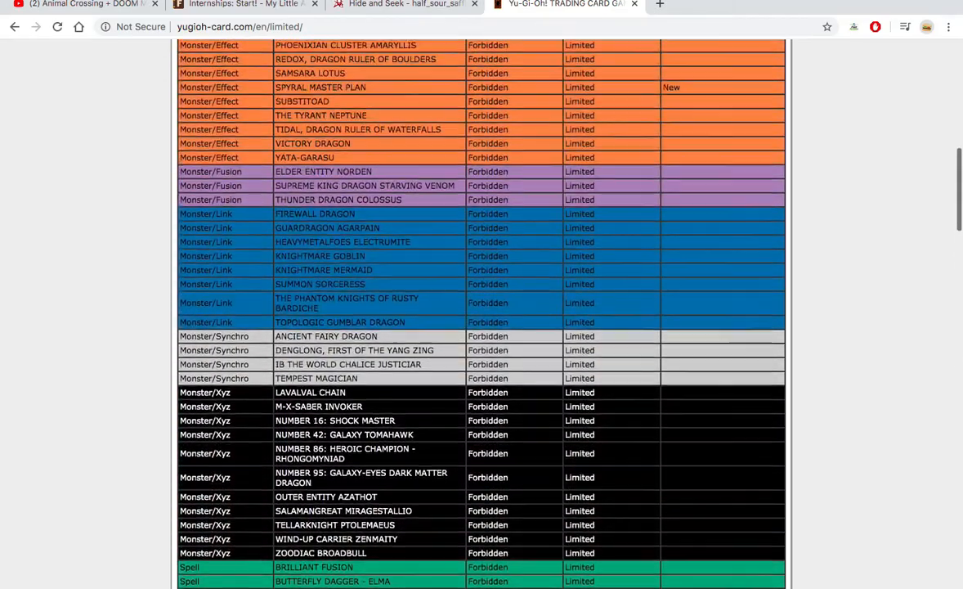
scroll(up, 3)
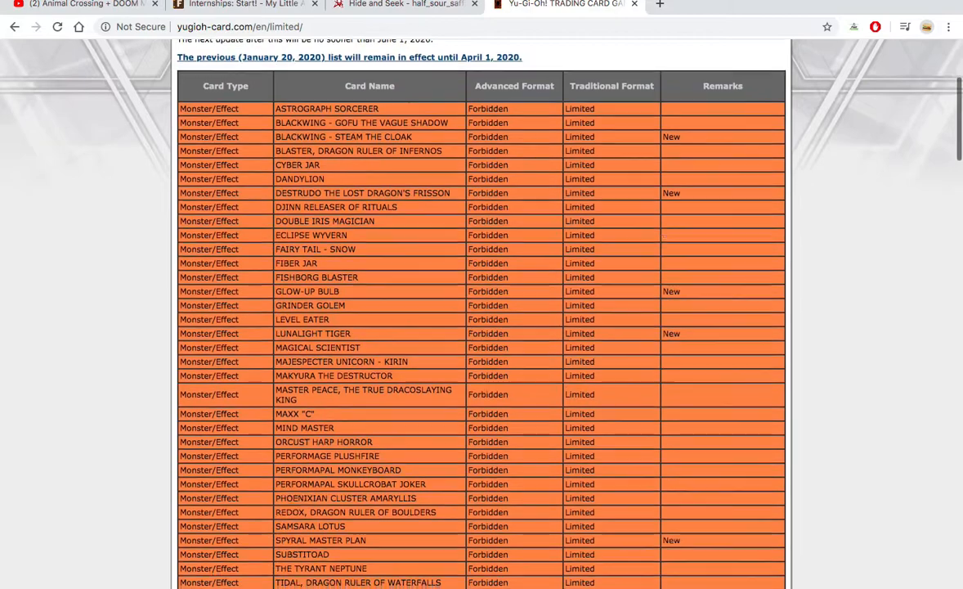
scroll(down, 3)
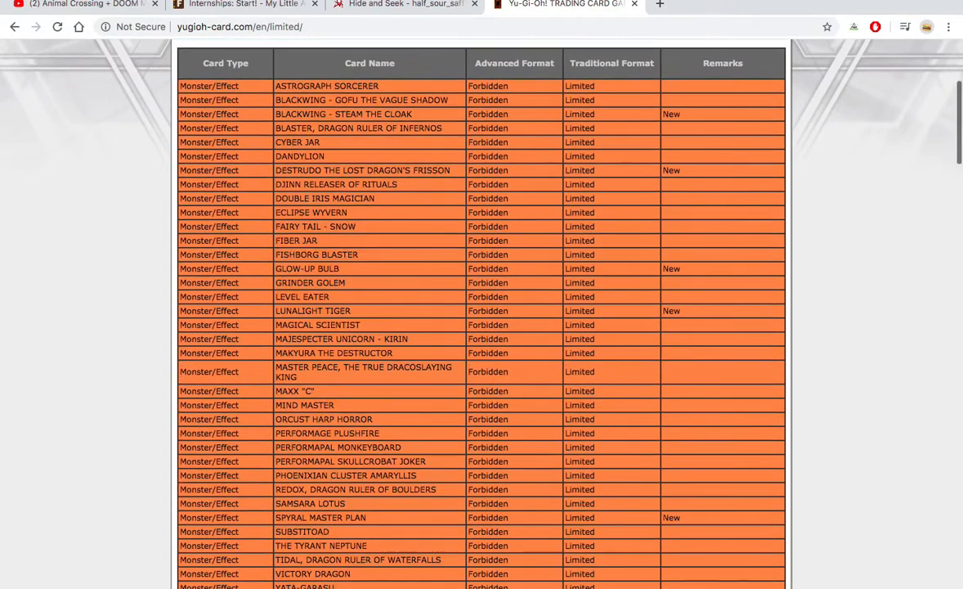
scroll(down, 3)
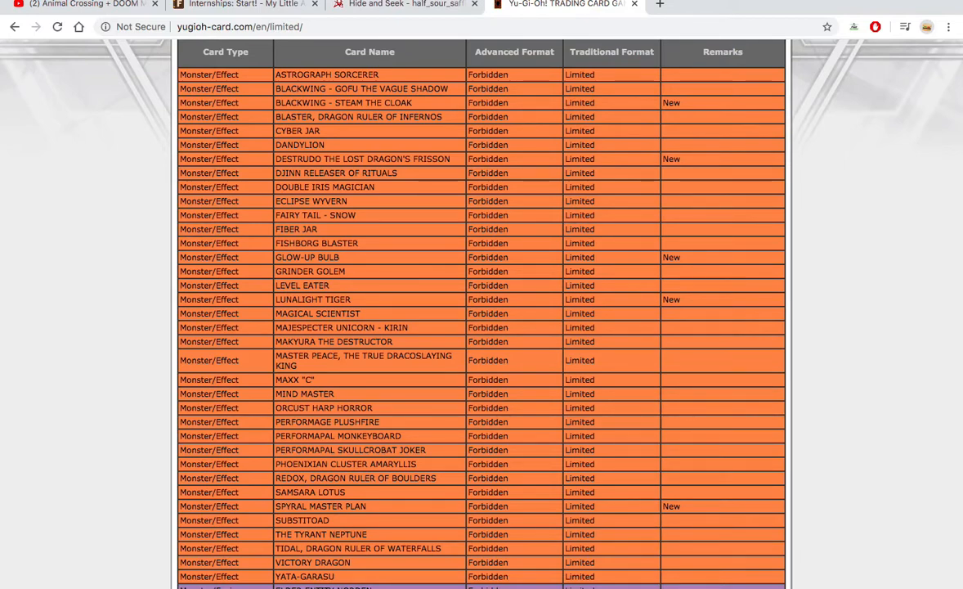
scroll(down, 3)
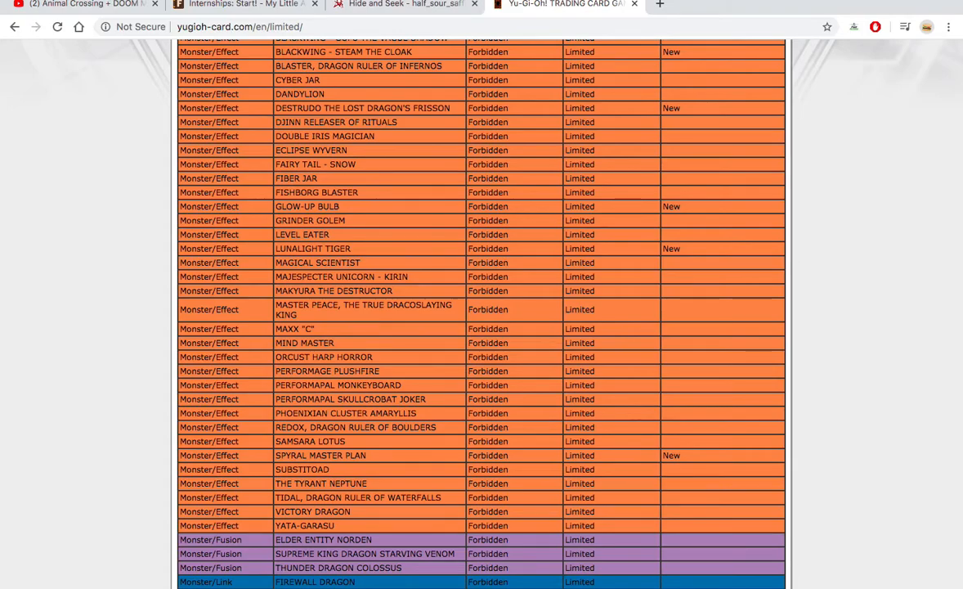
scroll(down, 3)
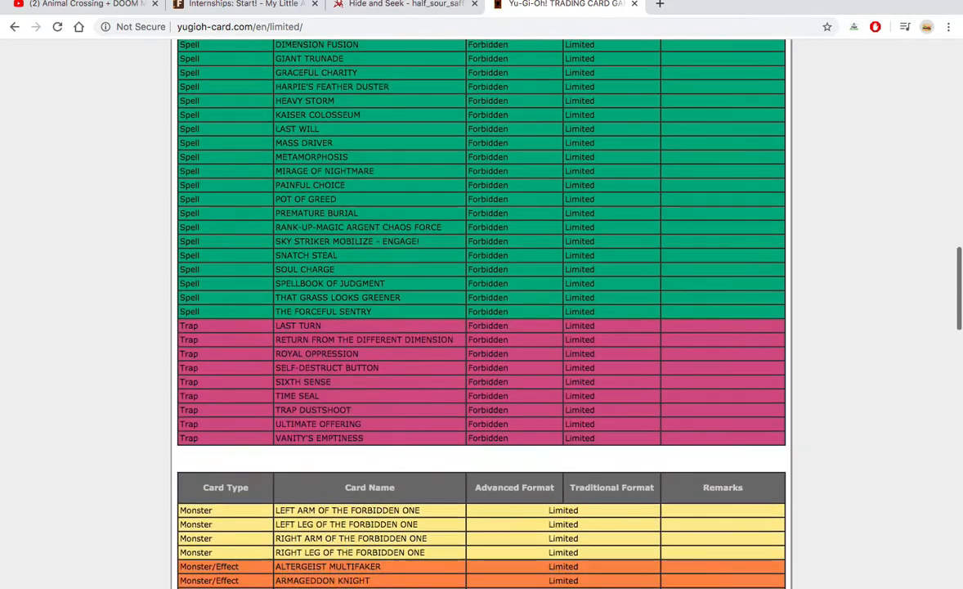
scroll(down, 3)
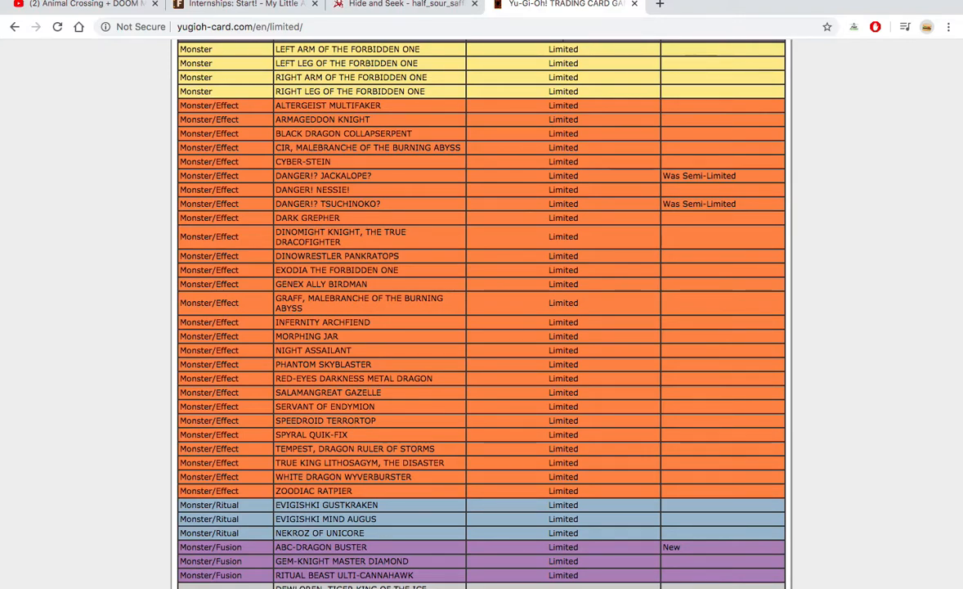
scroll(down, 3)
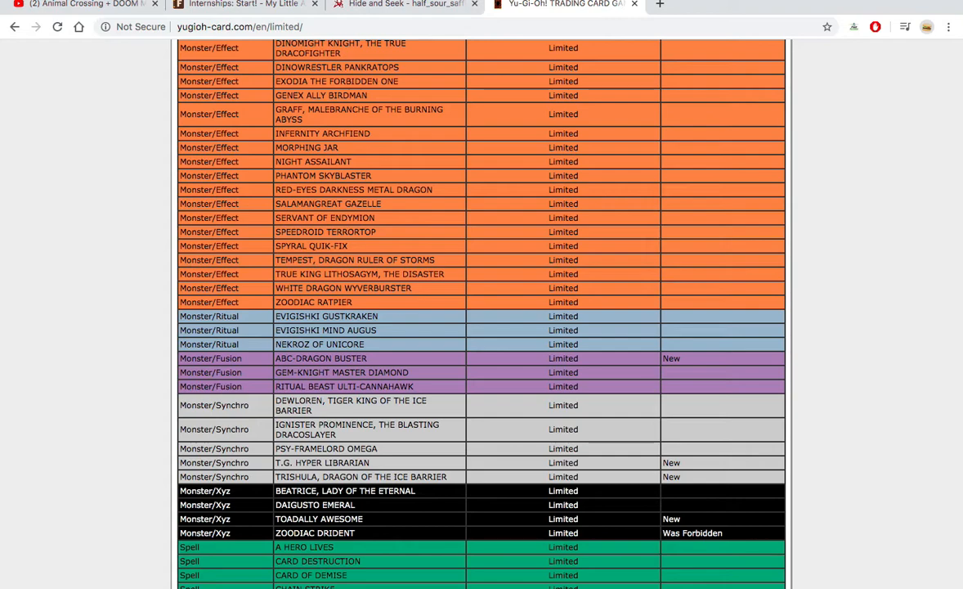
scroll(down, 3)
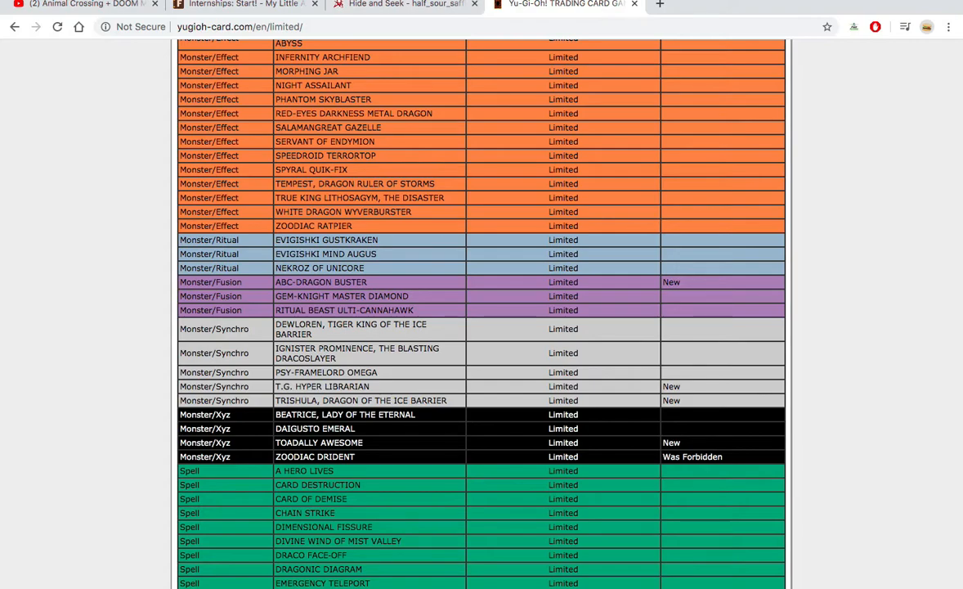
scroll(down, 3)
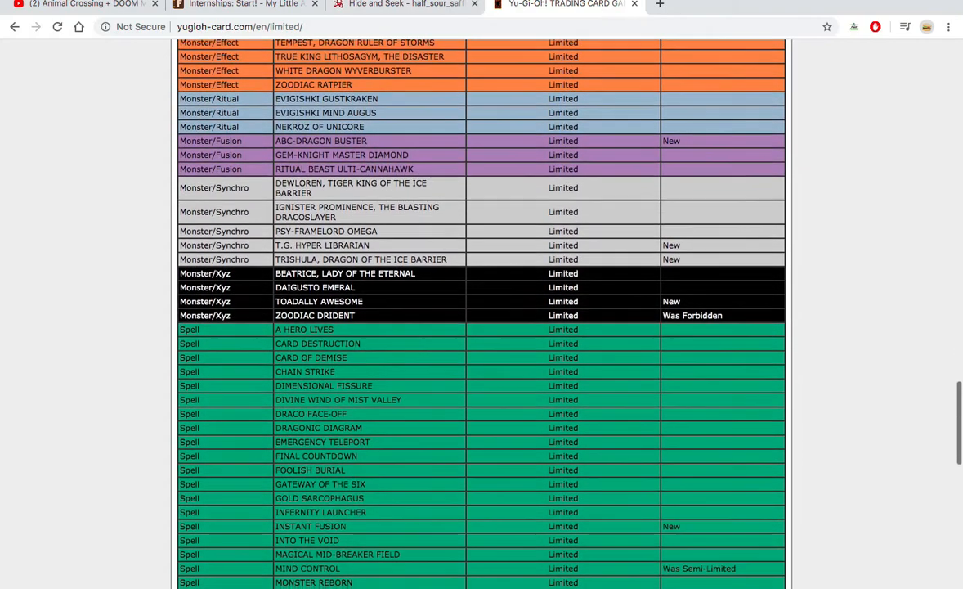
scroll(down, 3)
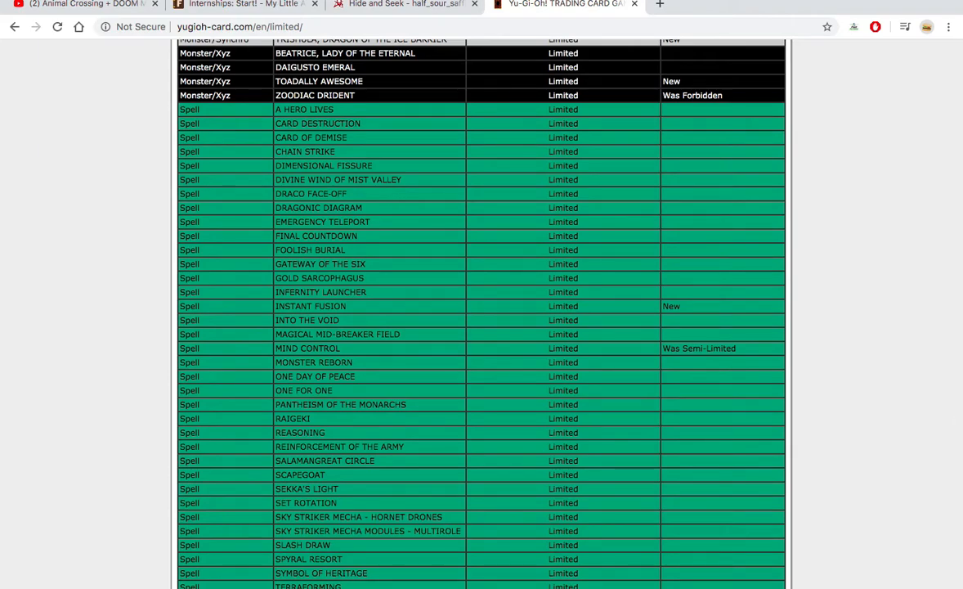
scroll(down, 3)
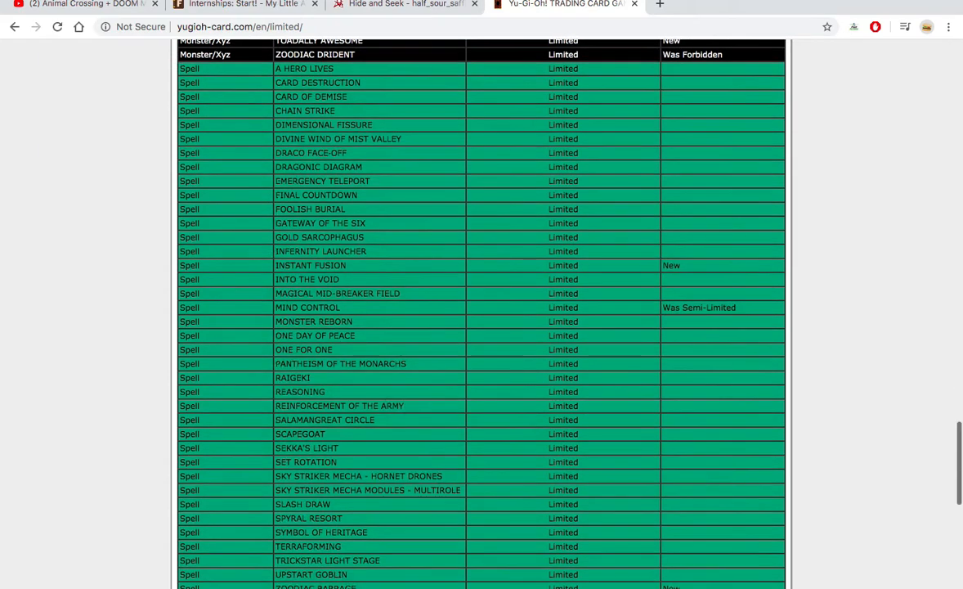
scroll(down, 3)
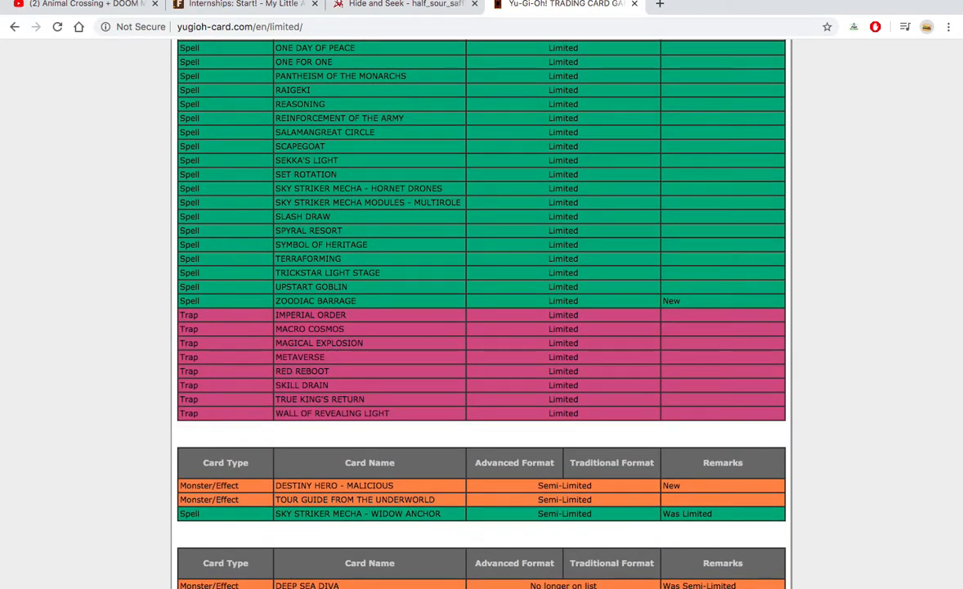
scroll(down, 3)
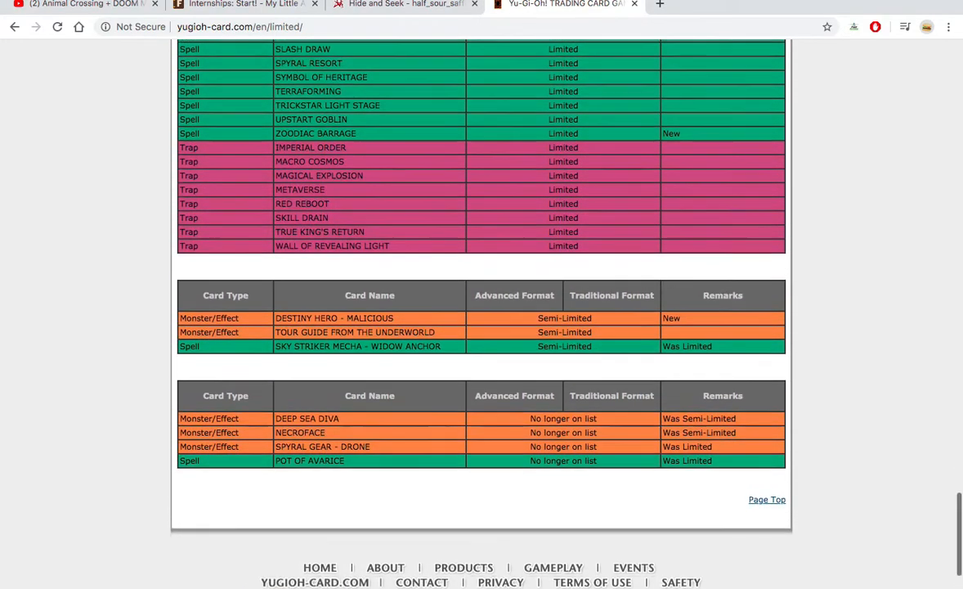
scroll(up, 3)
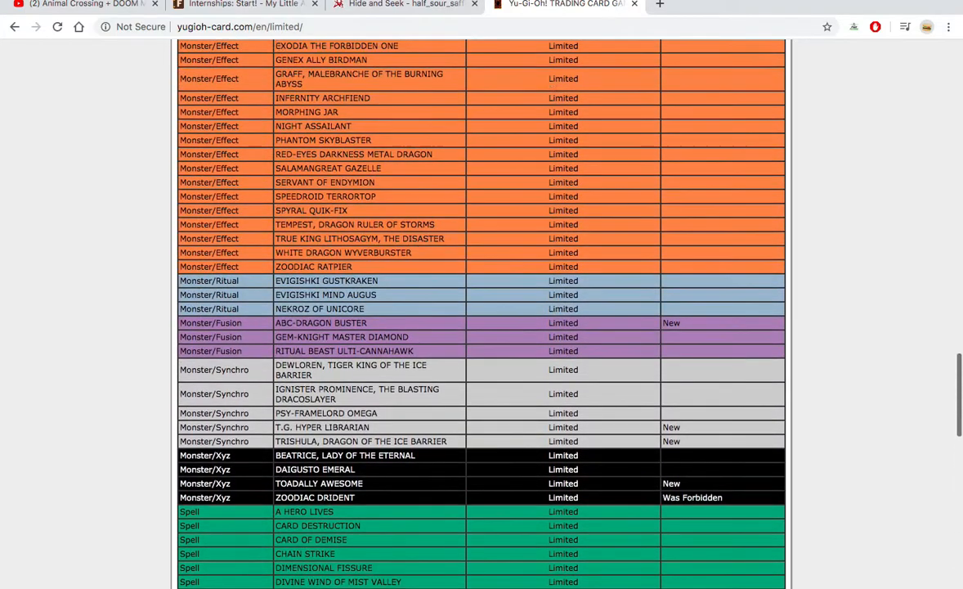
scroll(up, 3)
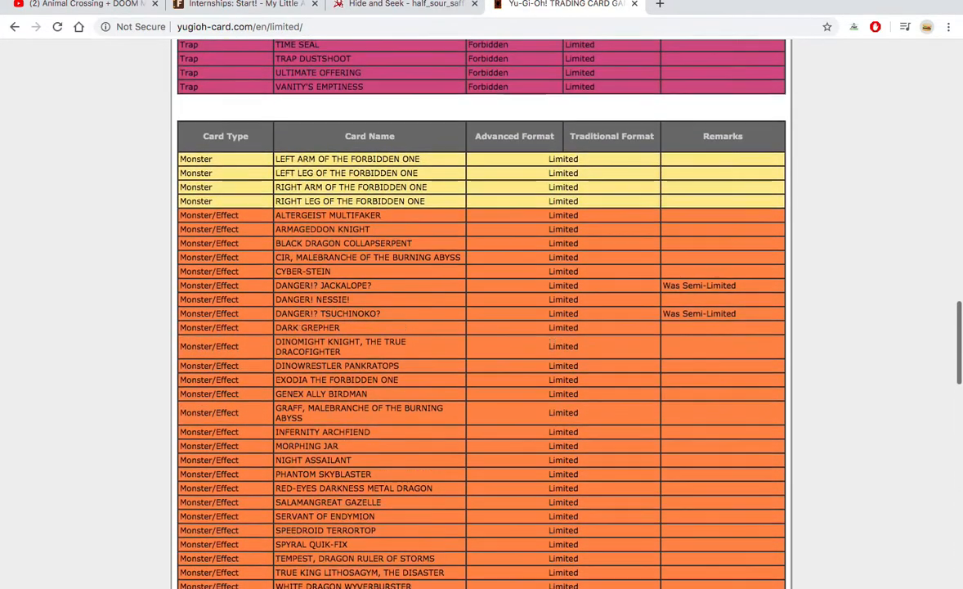
scroll(up, 3)
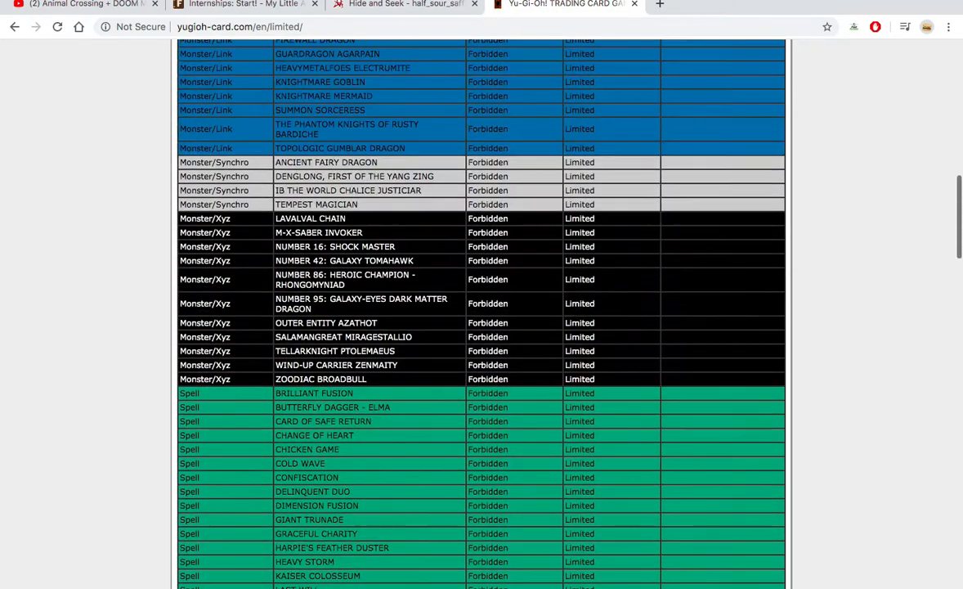
scroll(up, 3)
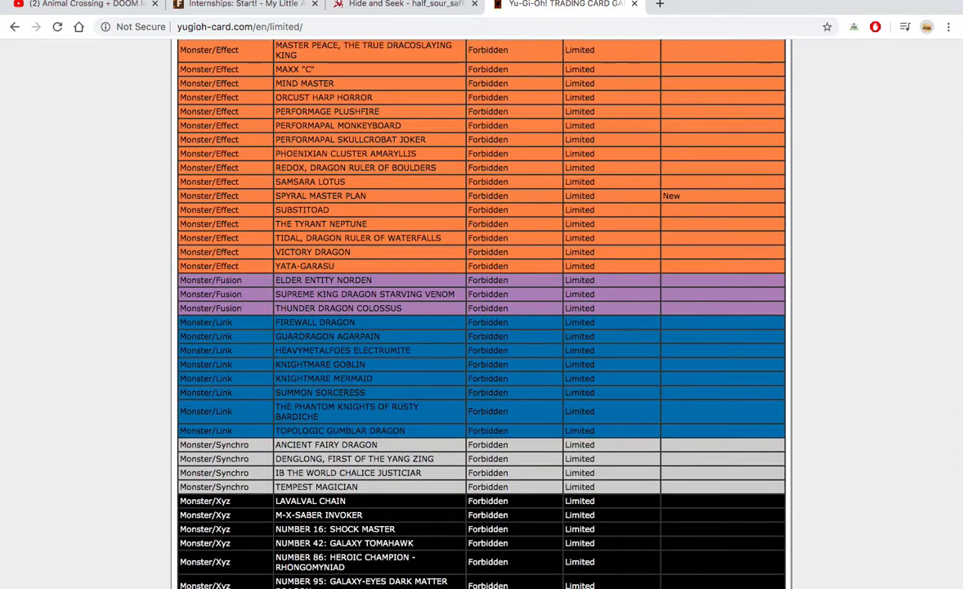
scroll(up, 3)
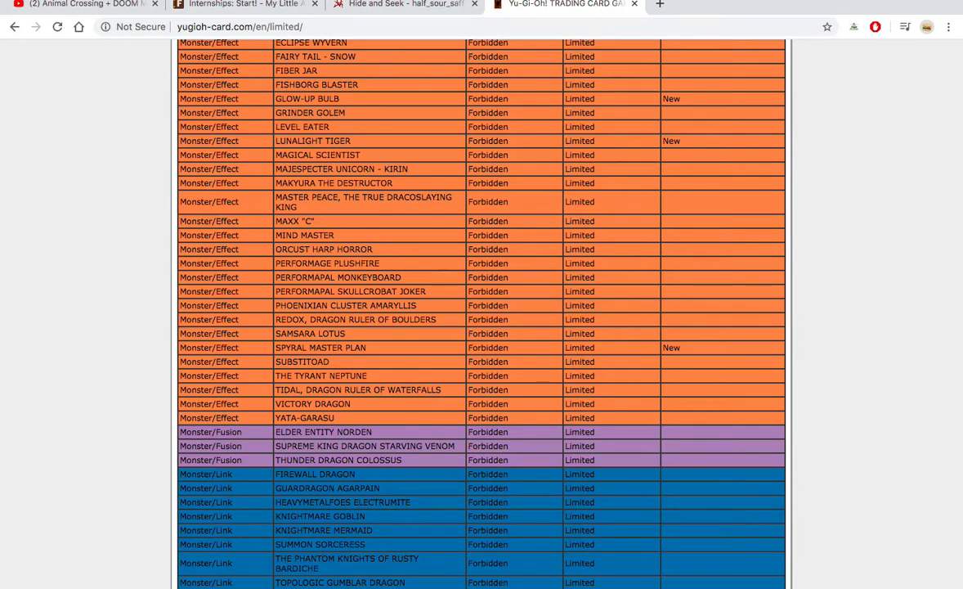
scroll(up, 3)
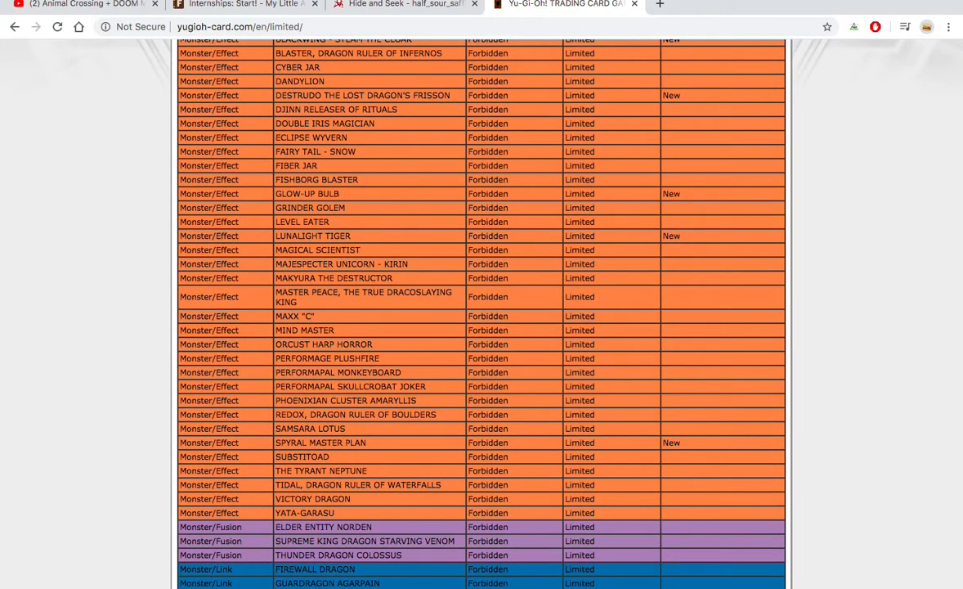
scroll(up, 3)
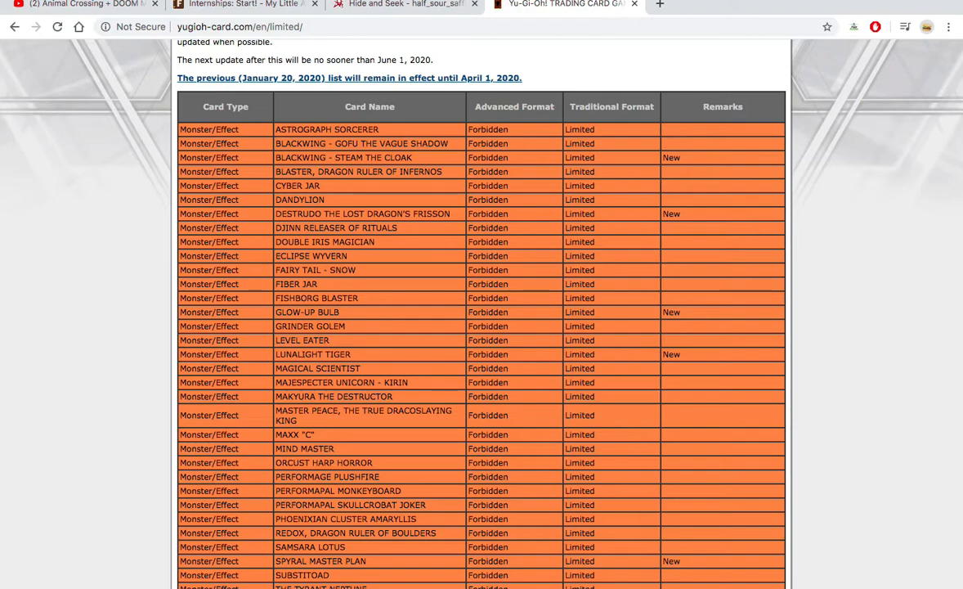
scroll(down, 3)
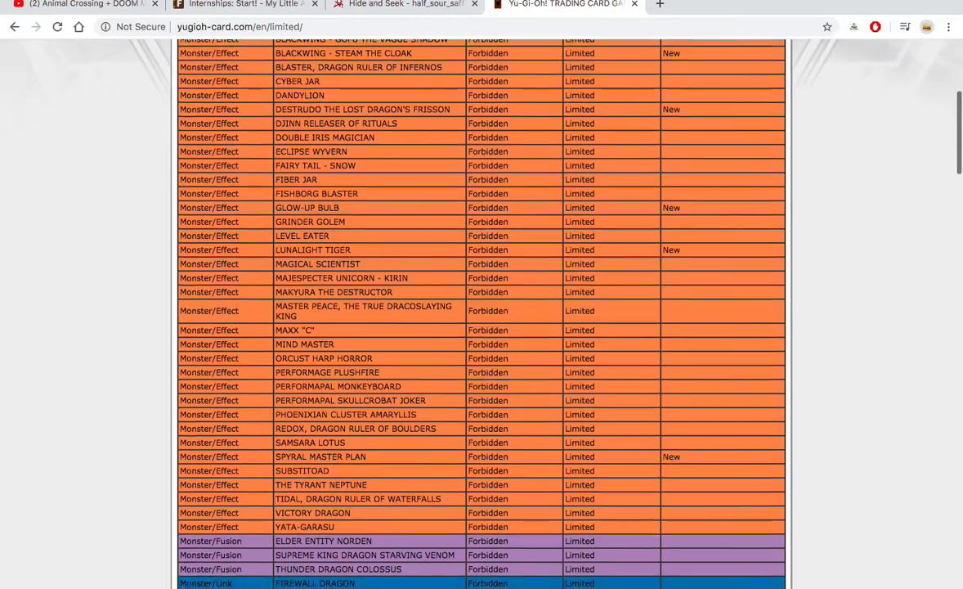
scroll(down, 3)
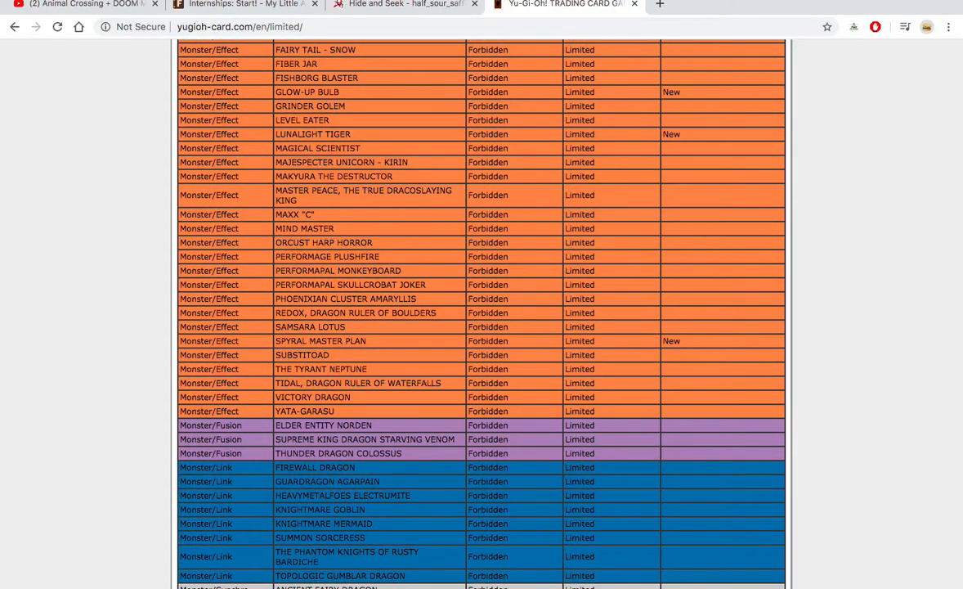
scroll(down, 3)
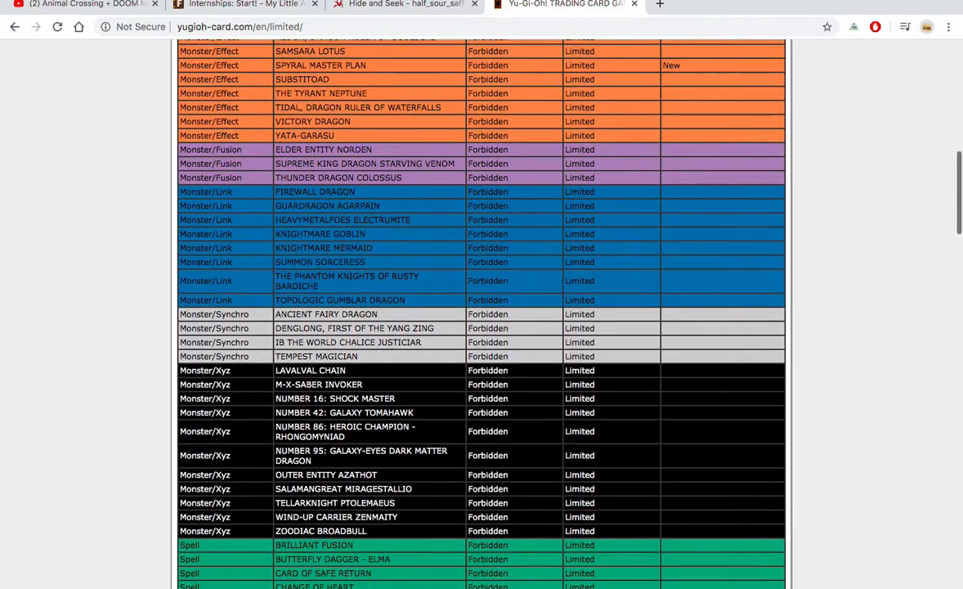
scroll(down, 3)
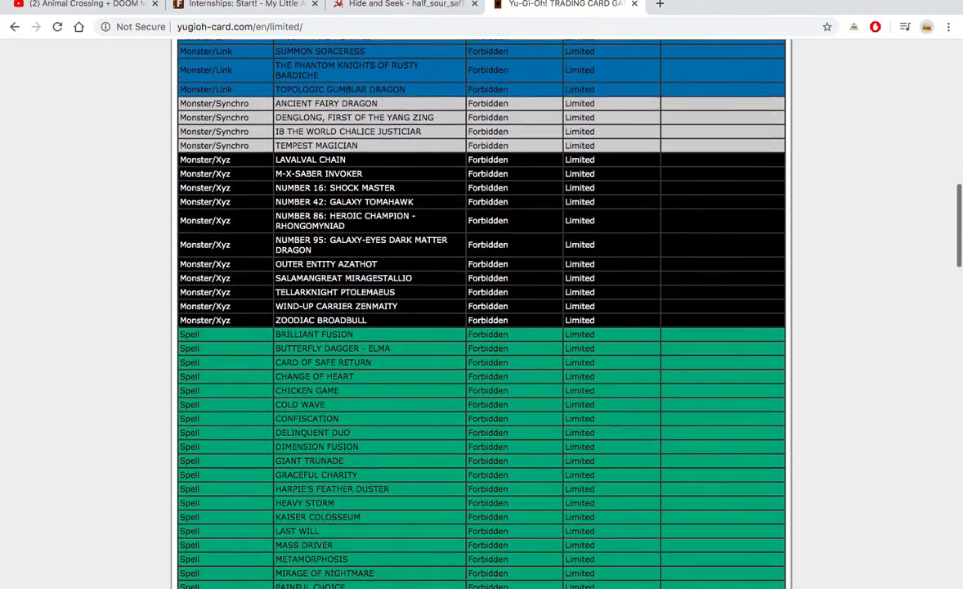
scroll(down, 3)
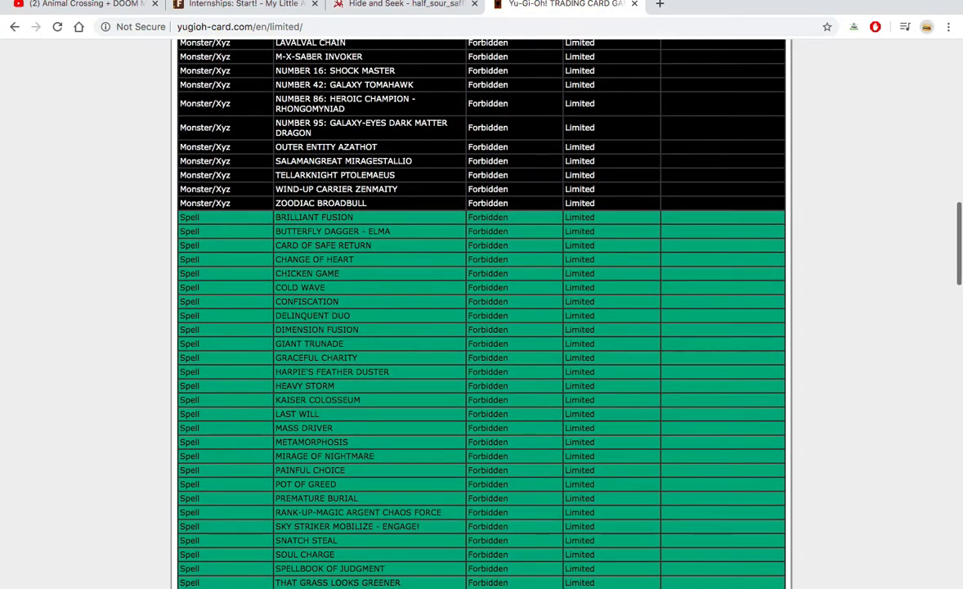
scroll(up, 3)
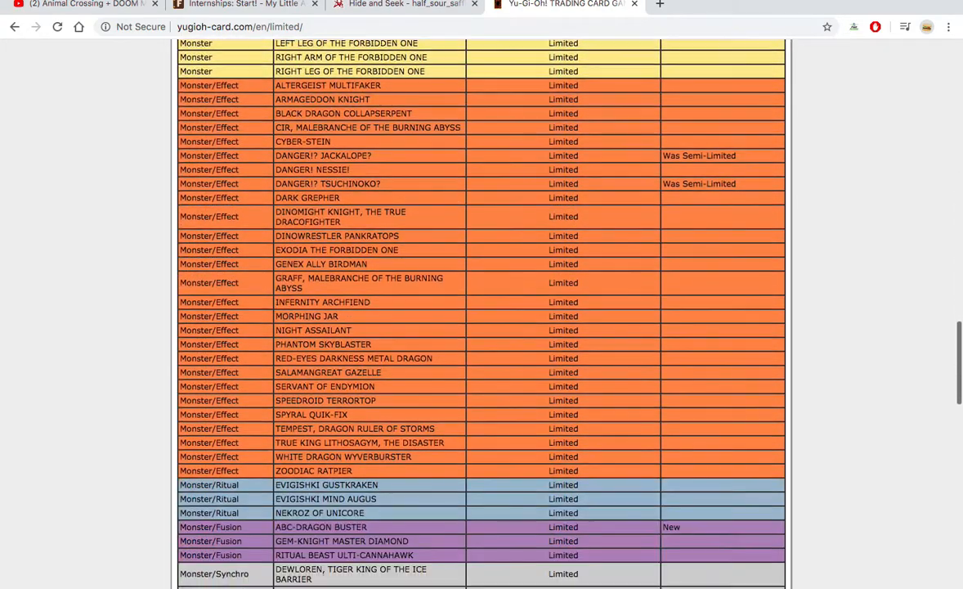
scroll(down, 3)
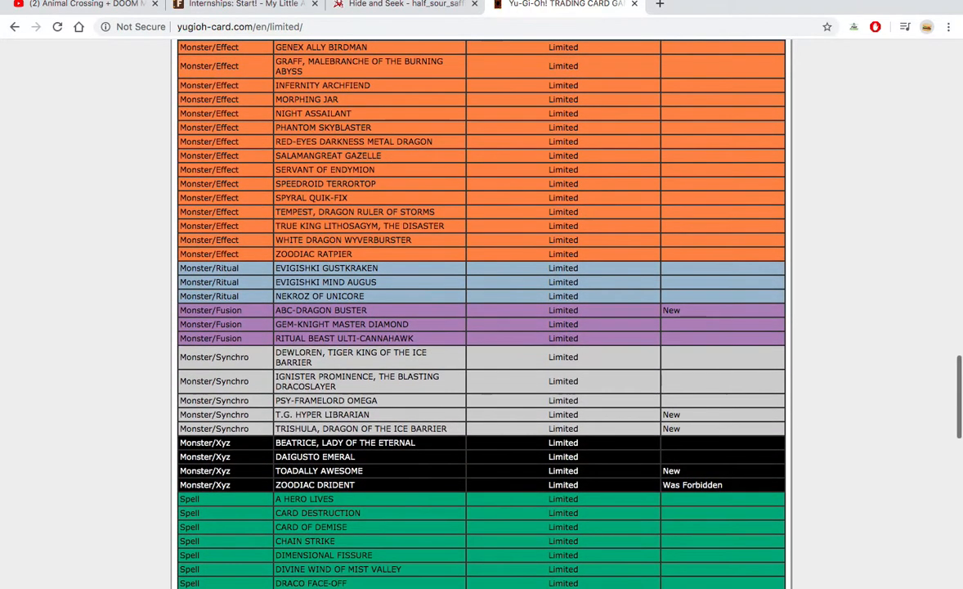
scroll(down, 3)
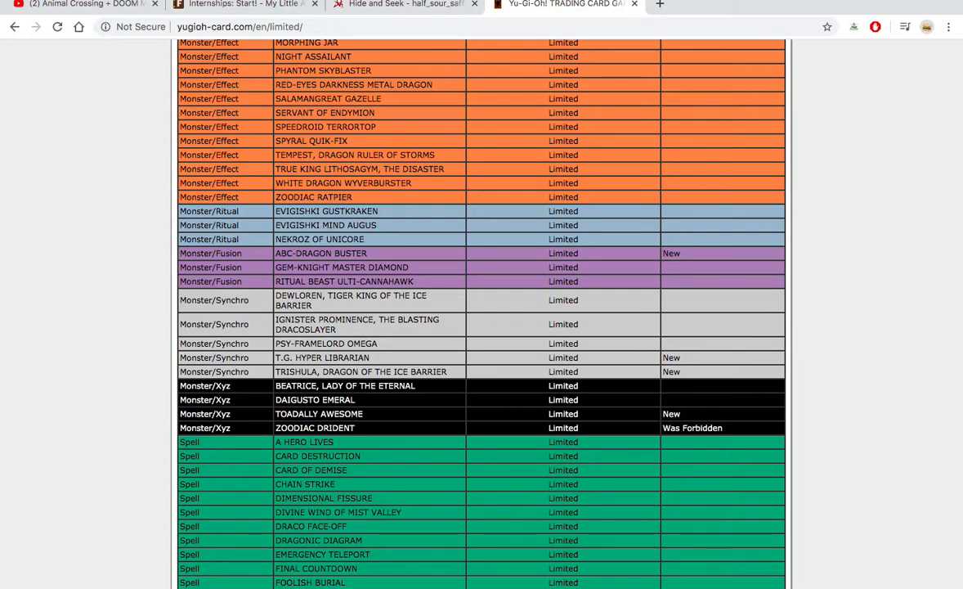
scroll(down, 3)
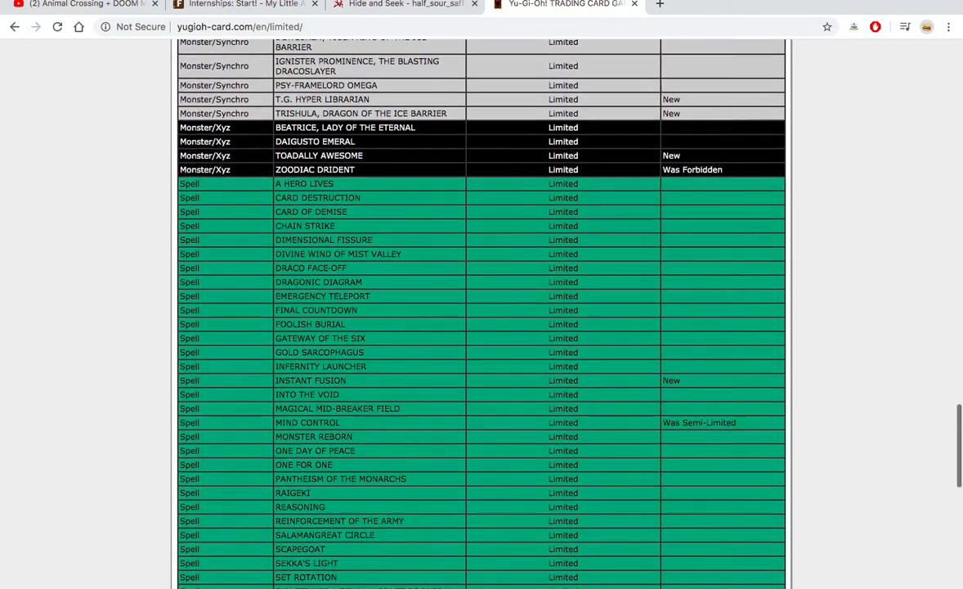
scroll(down, 3)
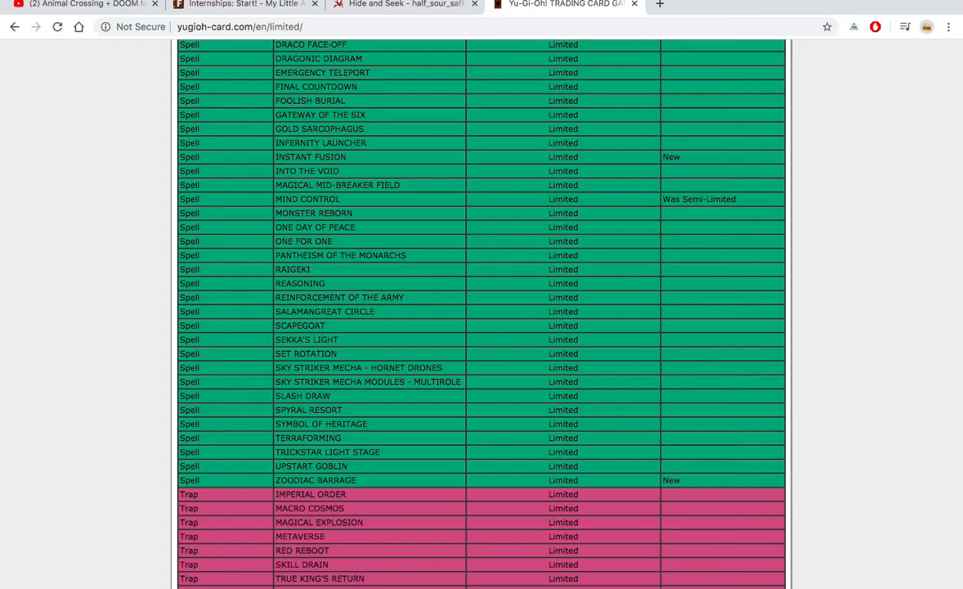
scroll(down, 3)
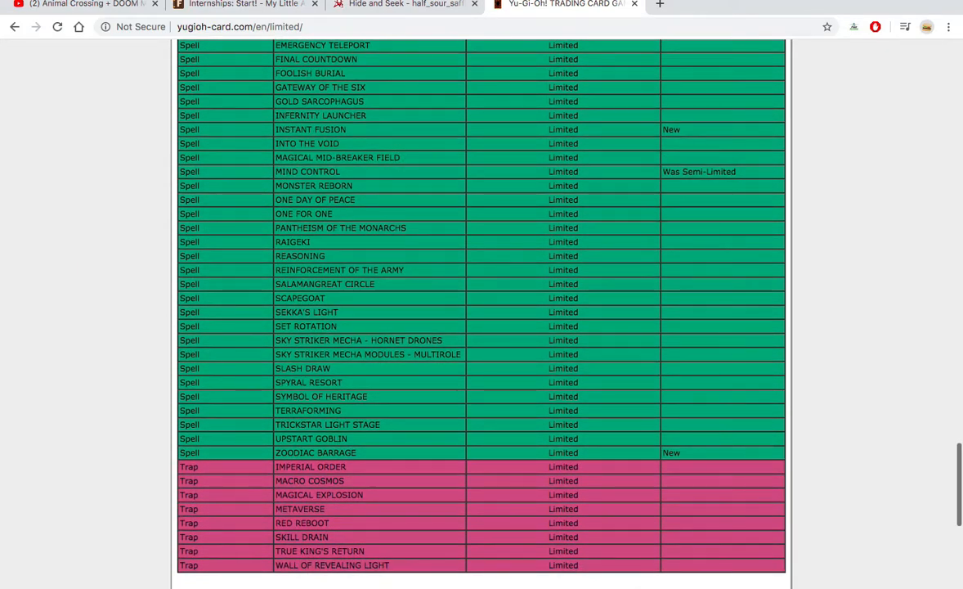
scroll(down, 3)
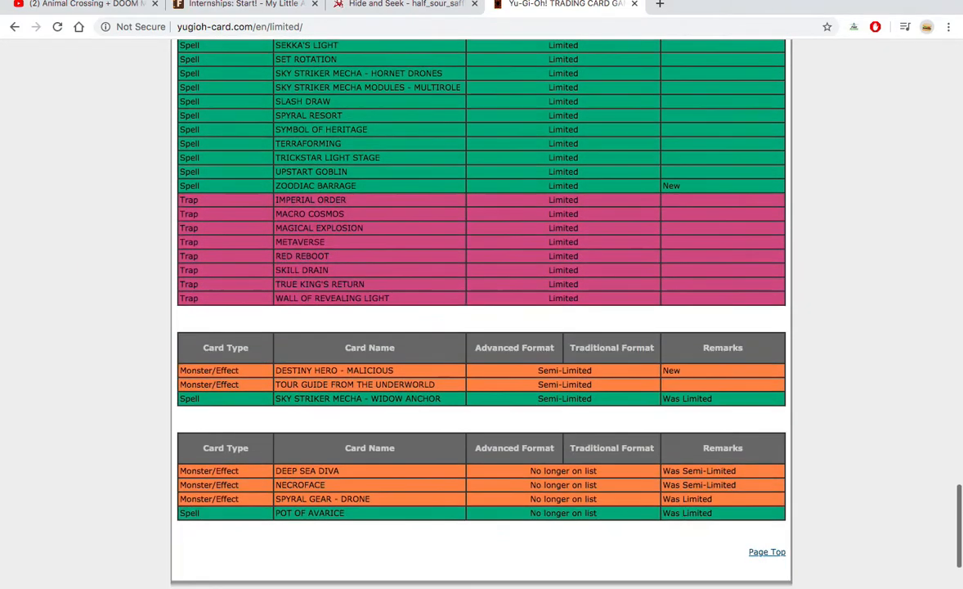
scroll(down, 3)
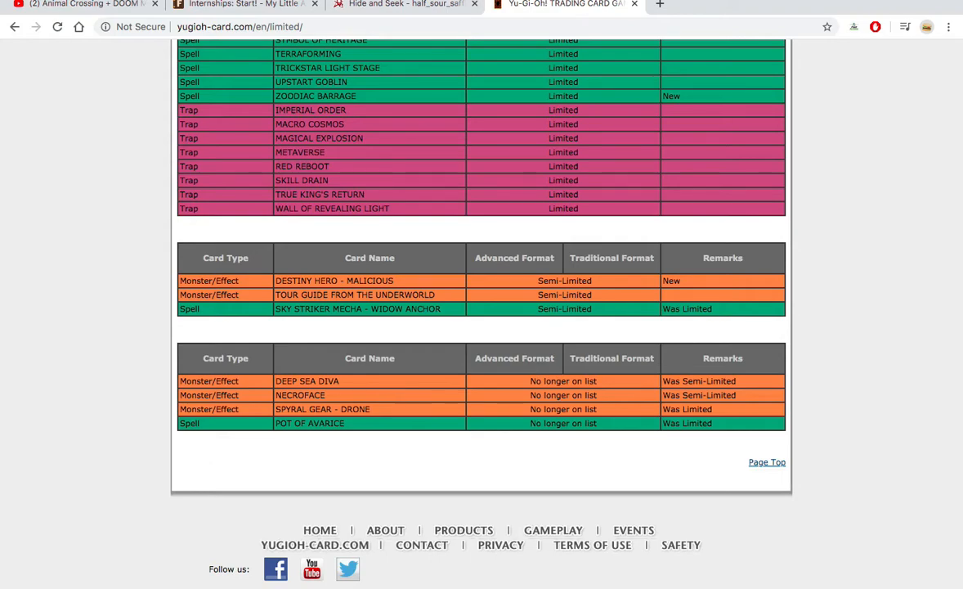
scroll(up, 3)
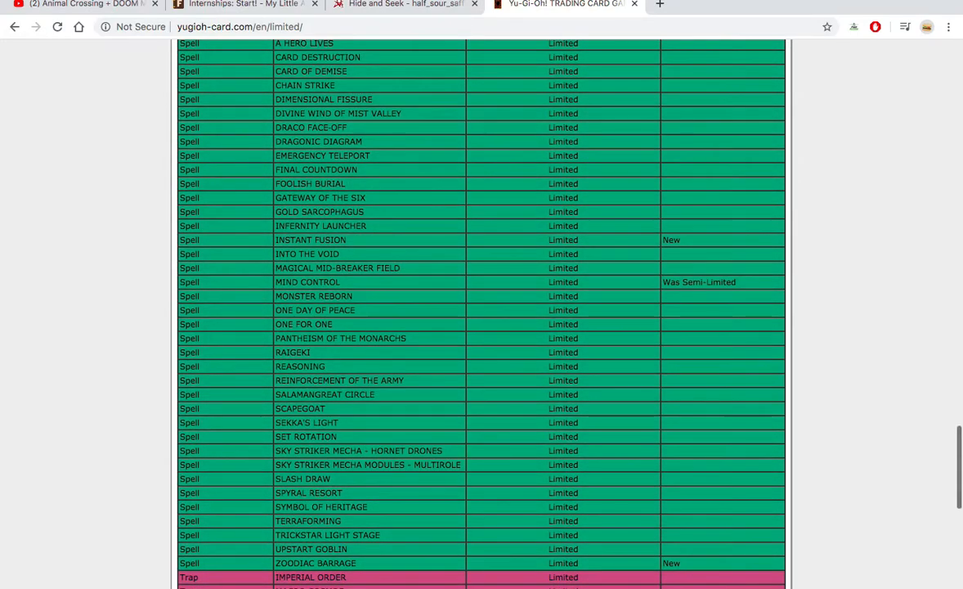
scroll(up, 3)
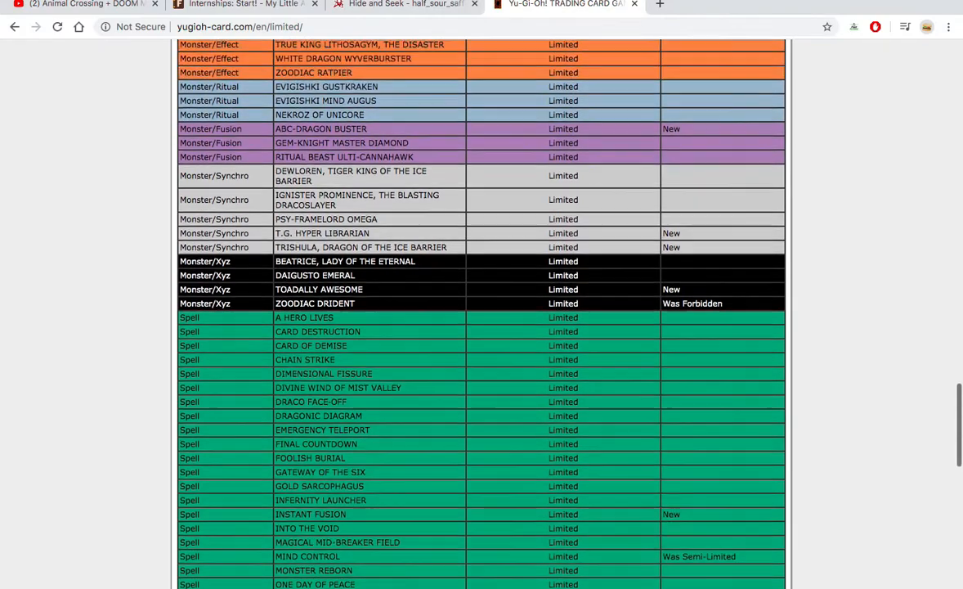
scroll(up, 3)
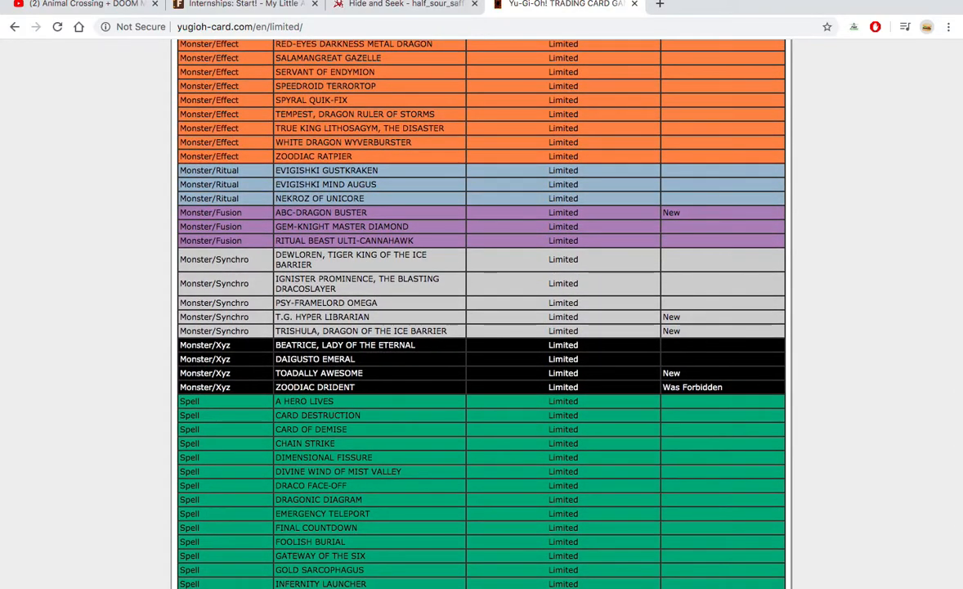
scroll(up, 3)
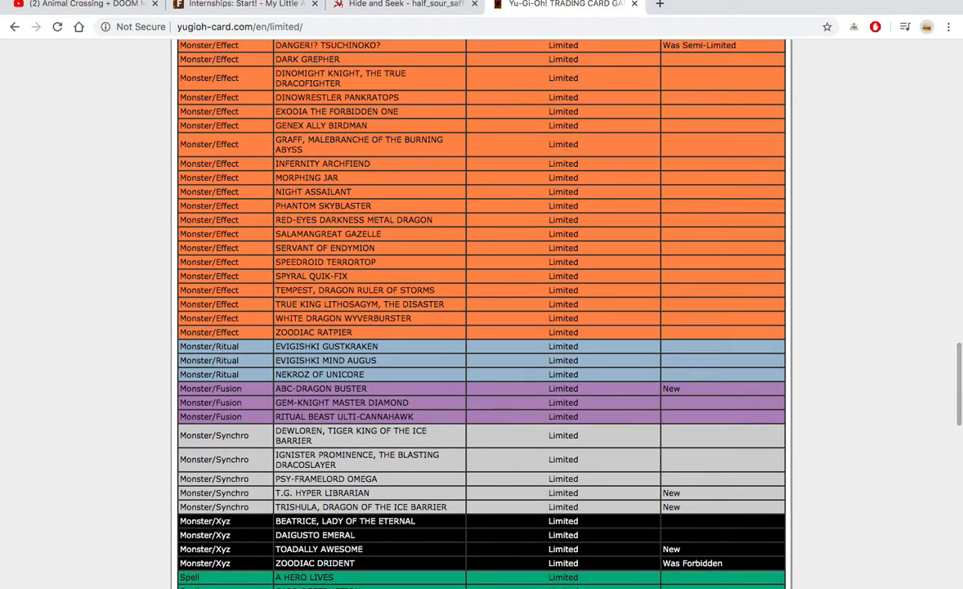
scroll(up, 3)
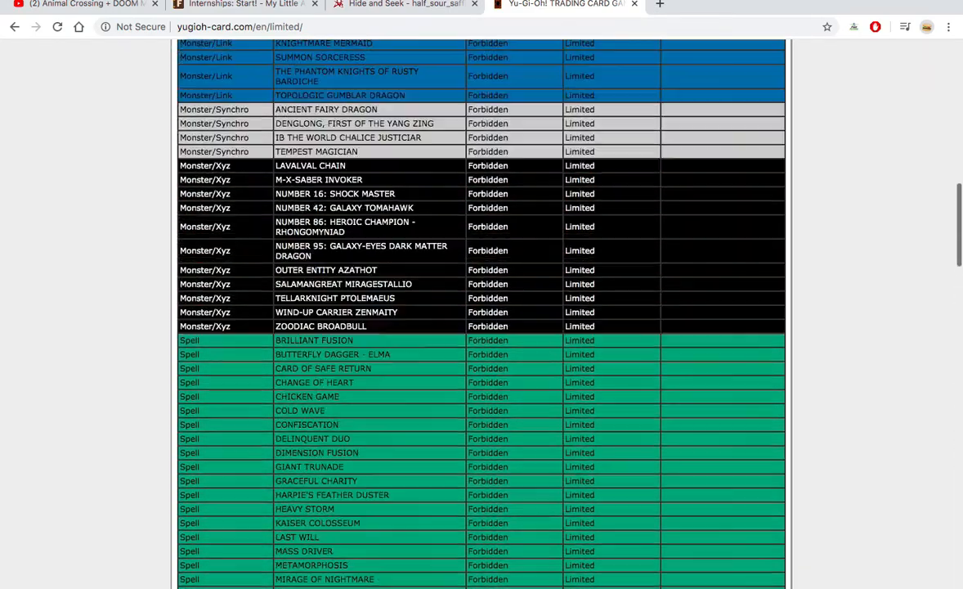
scroll(up, 3)
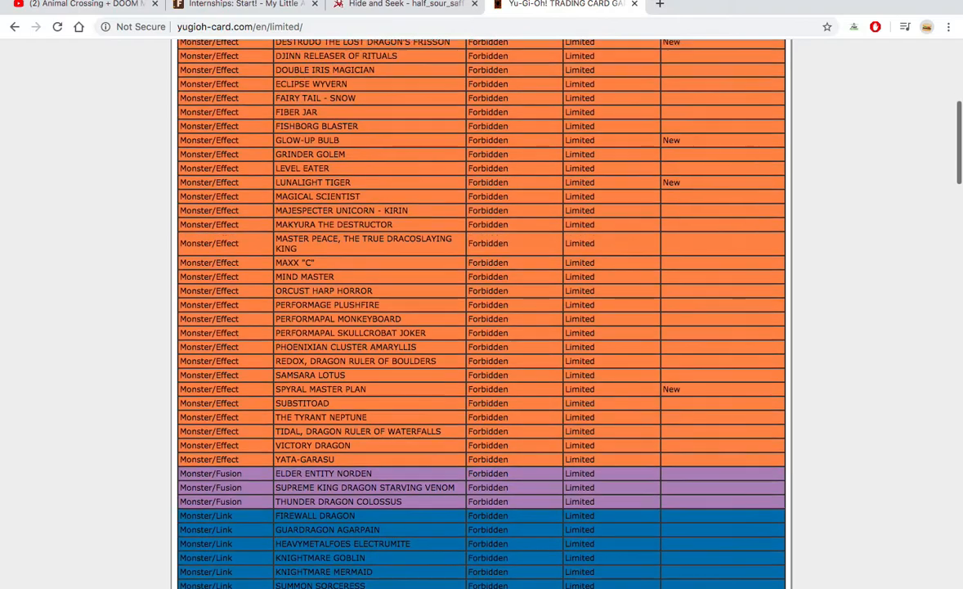
scroll(up, 3)
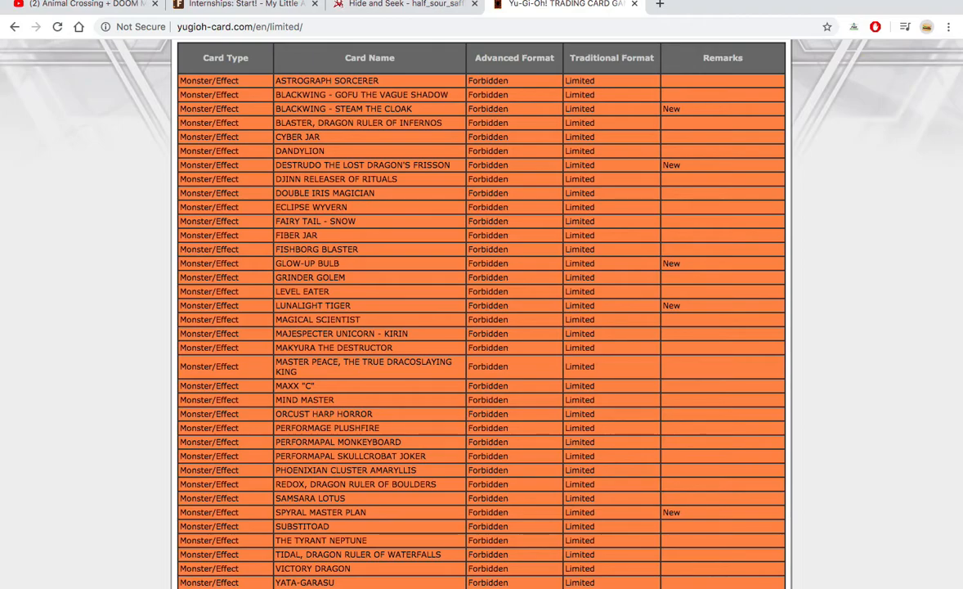
scroll(down, 3)
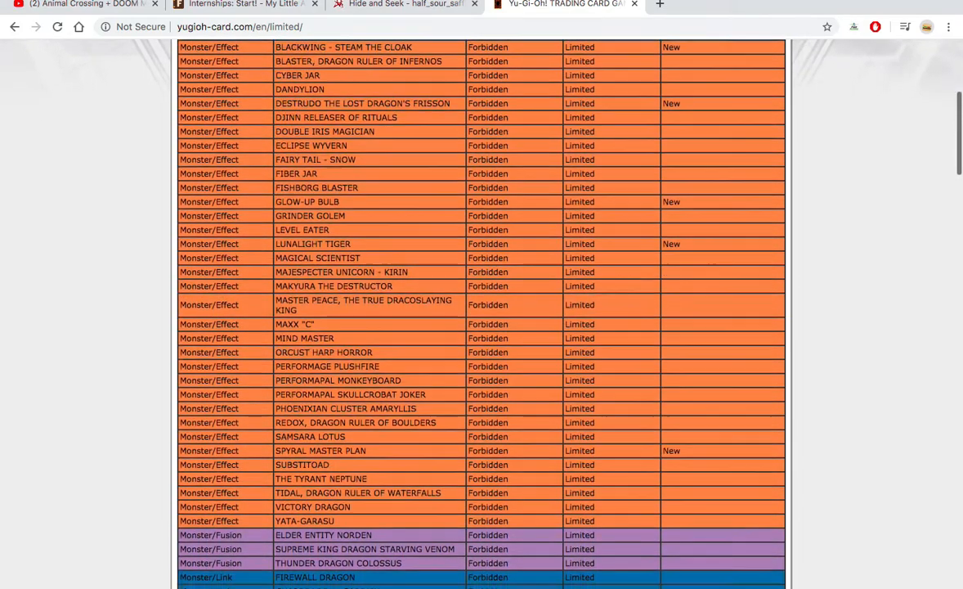
scroll(down, 3)
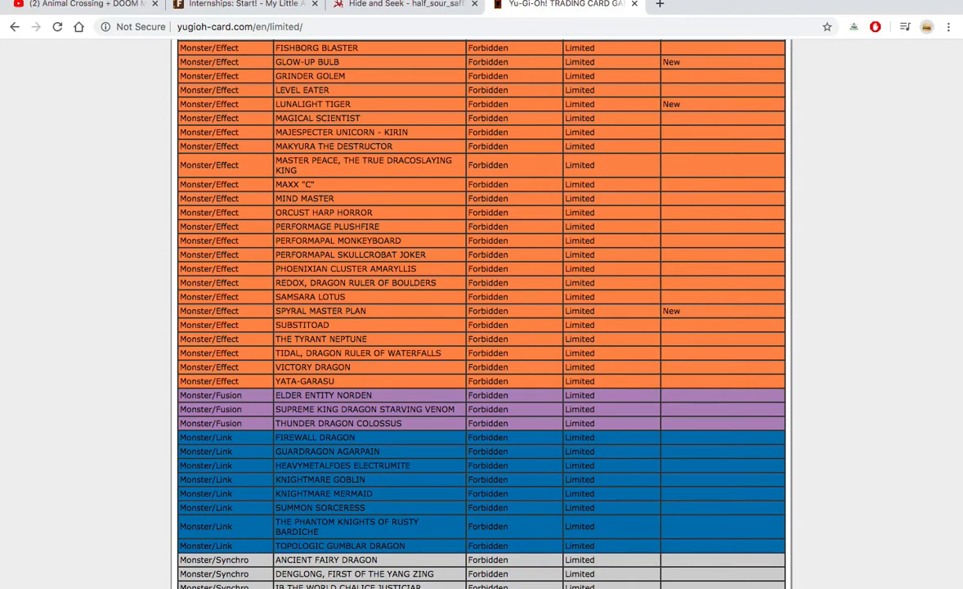
scroll(up, 3)
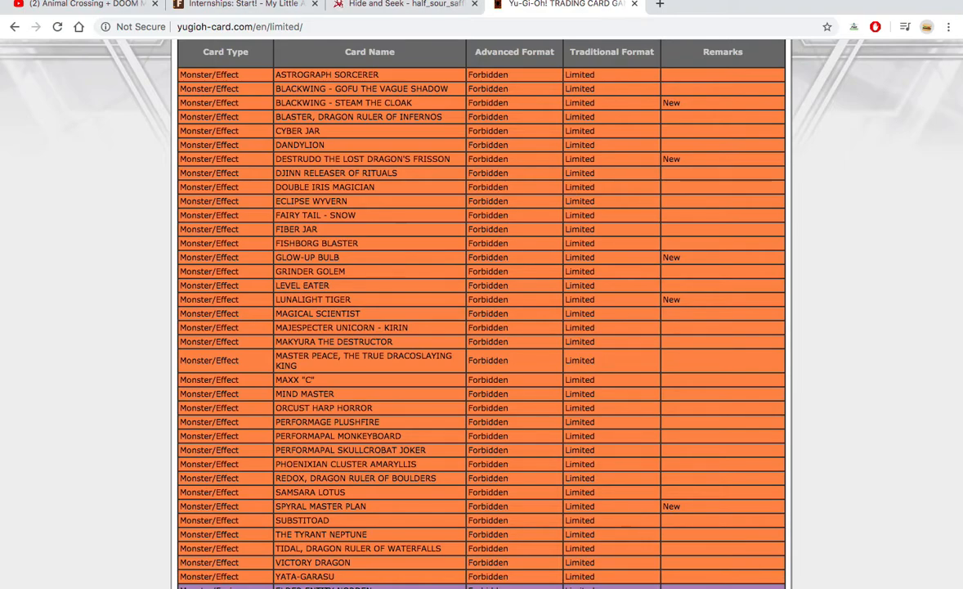
scroll(down, 3)
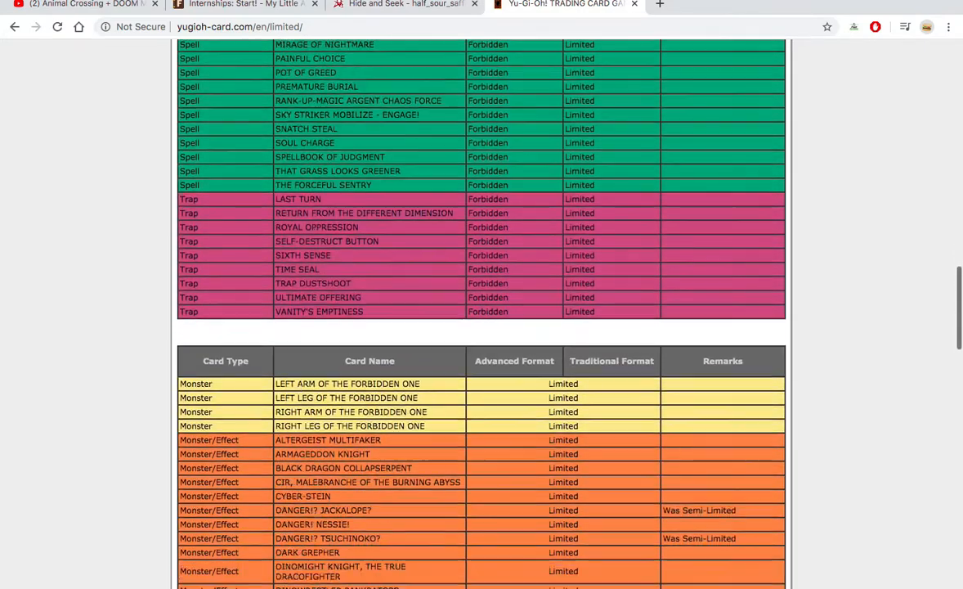
scroll(down, 3)
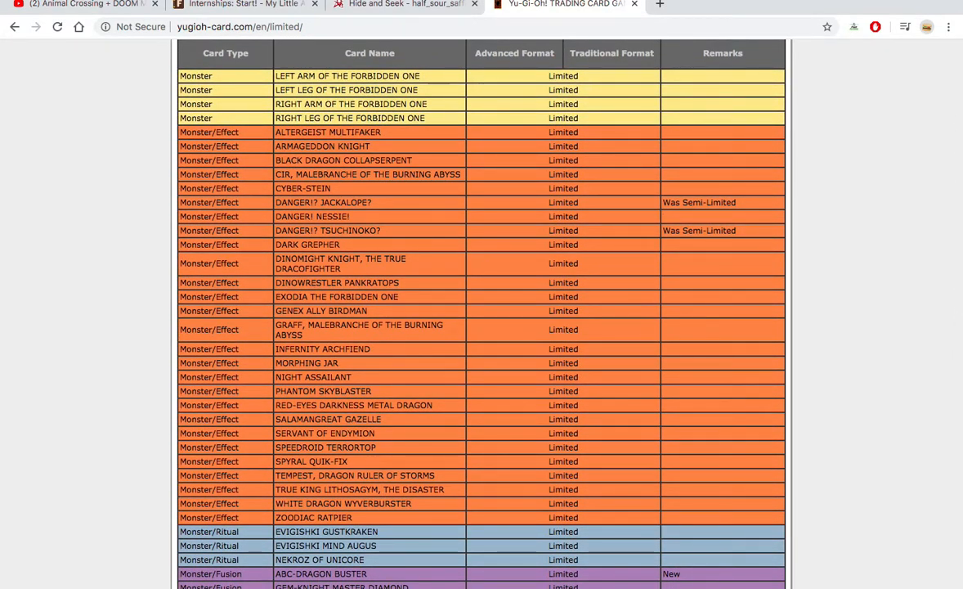
scroll(down, 3)
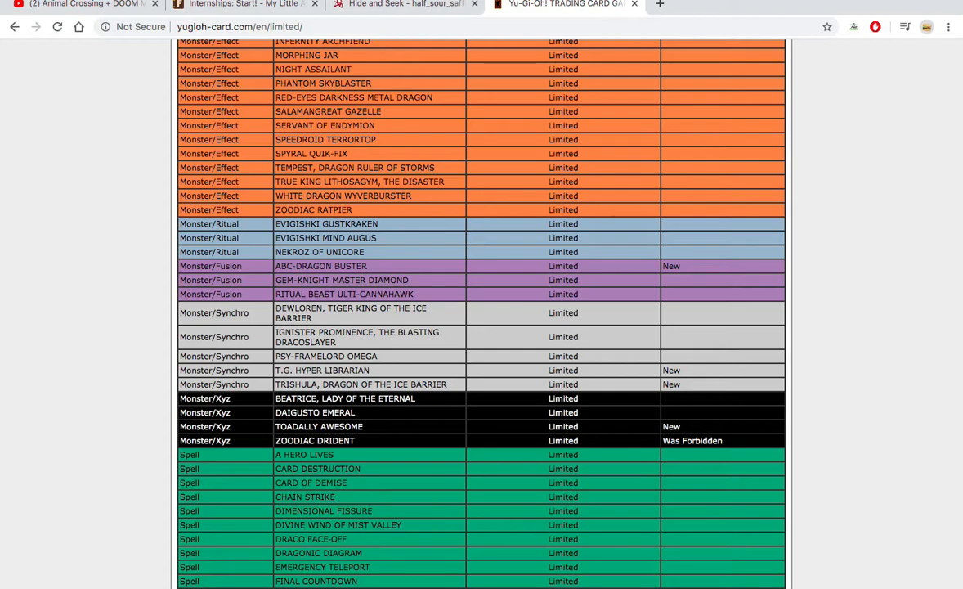
scroll(down, 3)
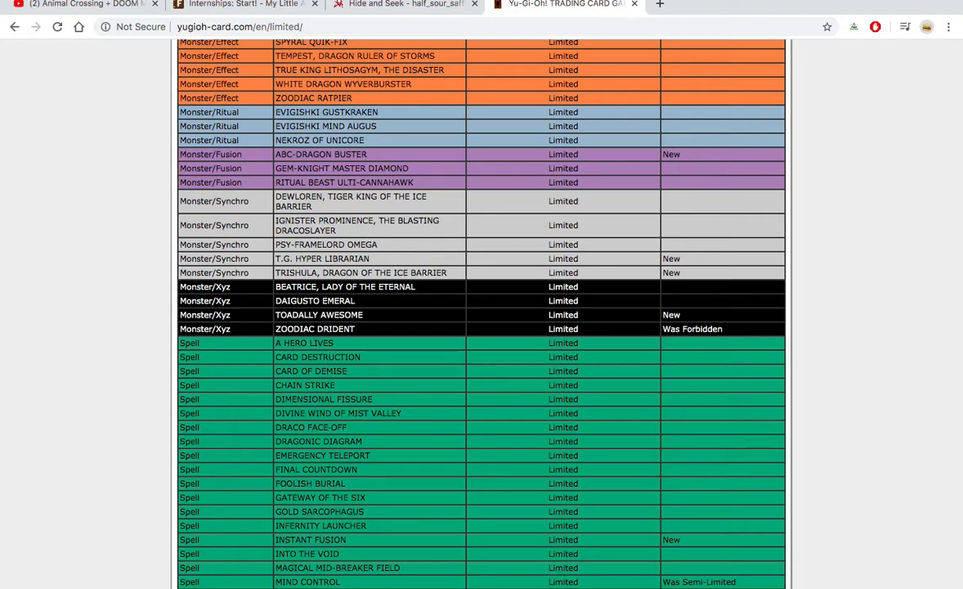
scroll(down, 3)
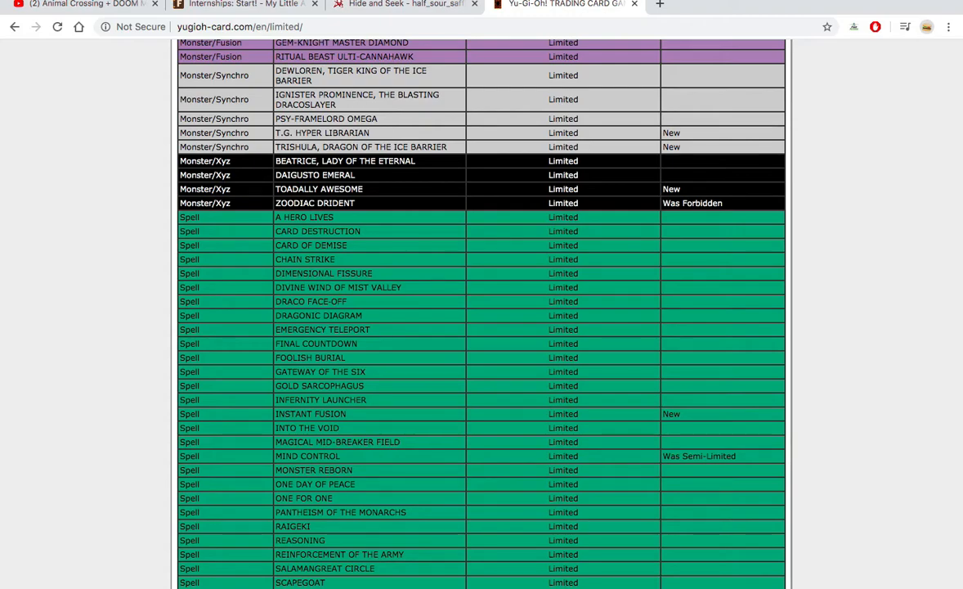
scroll(down, 3)
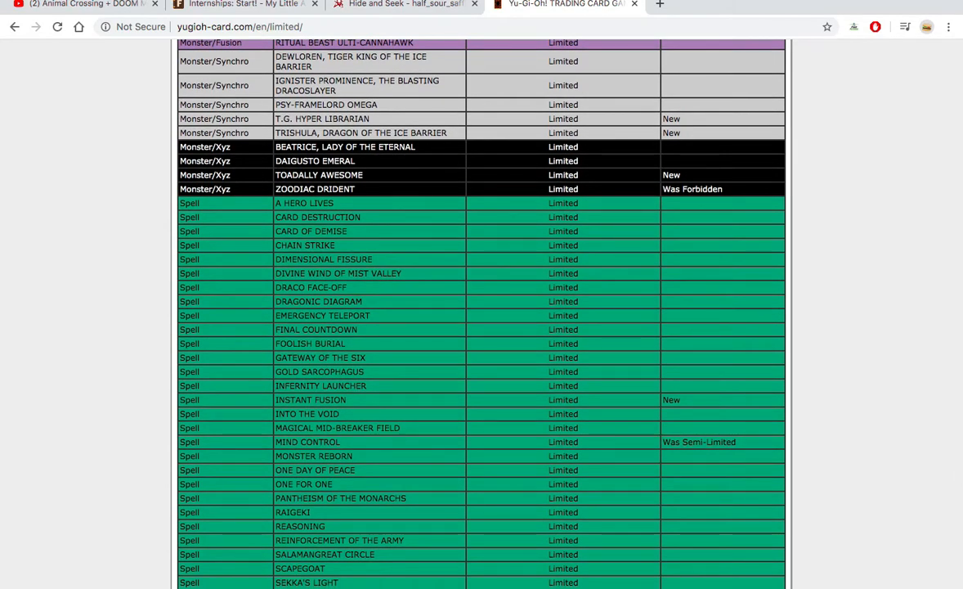
scroll(down, 3)
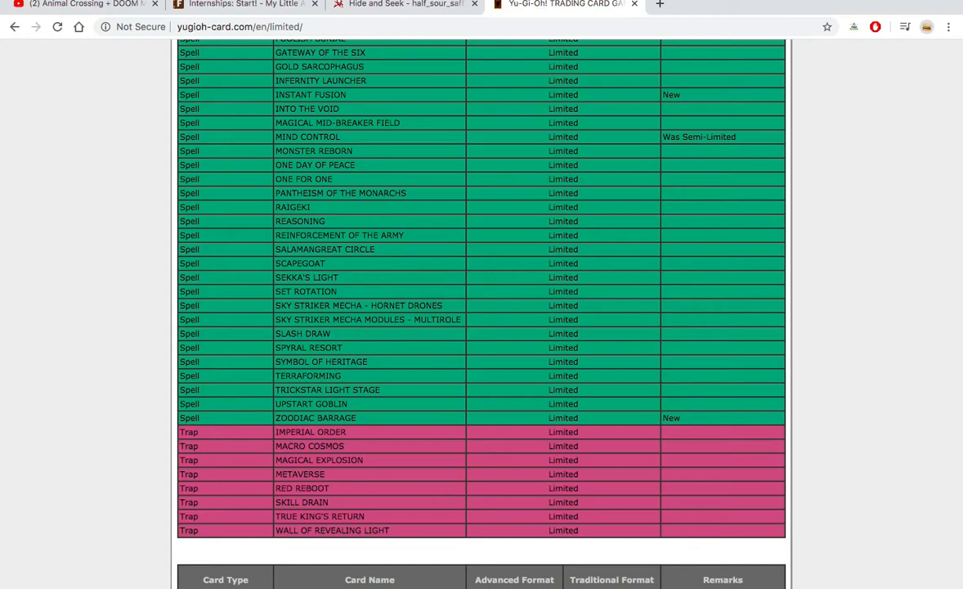
scroll(down, 3)
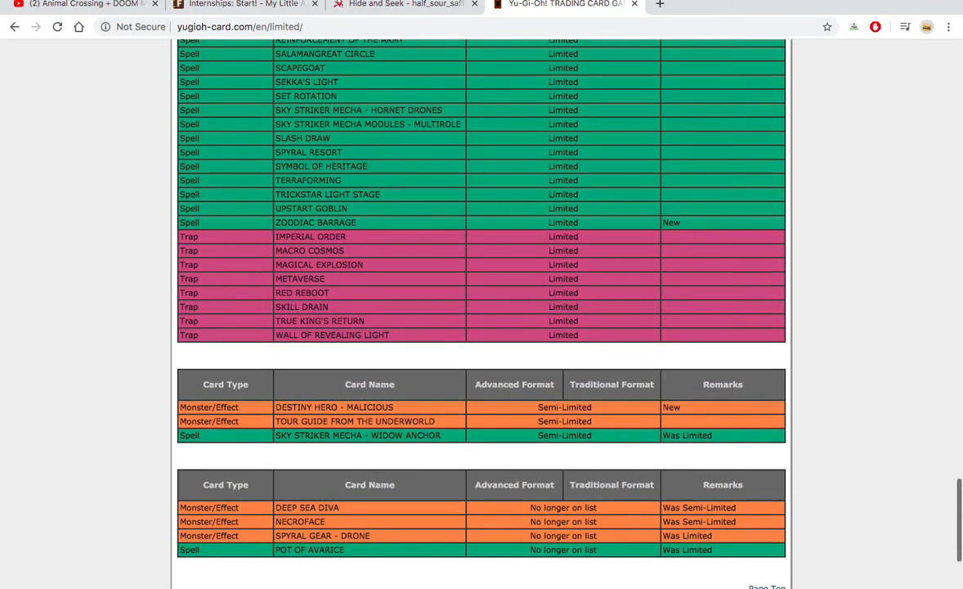
scroll(up, 3)
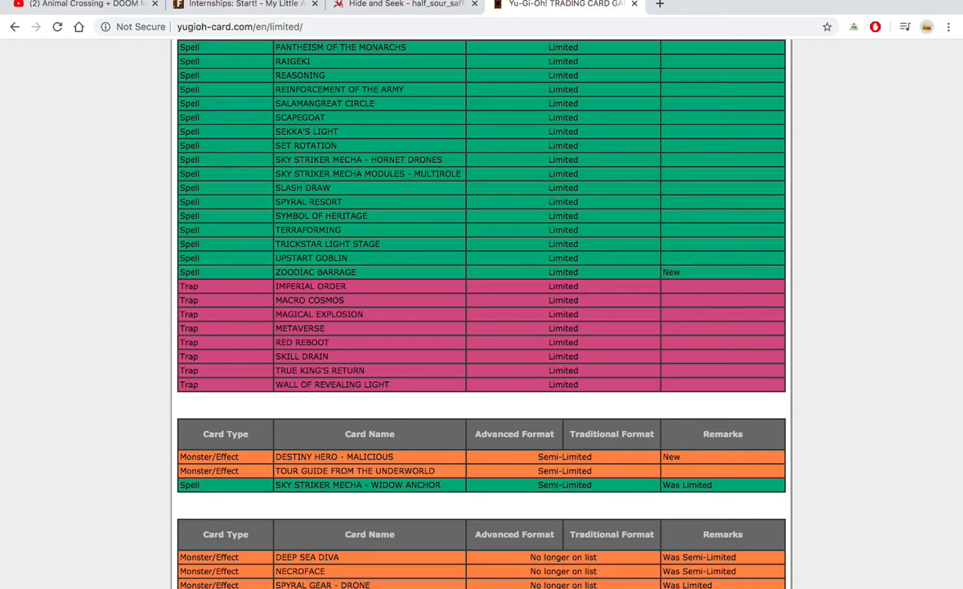
scroll(down, 3)
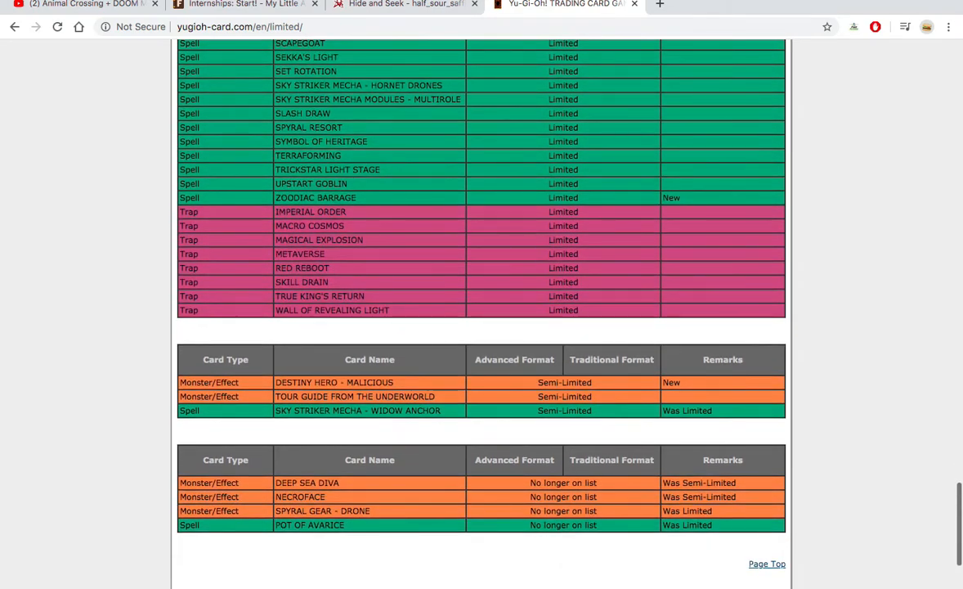
scroll(down, 3)
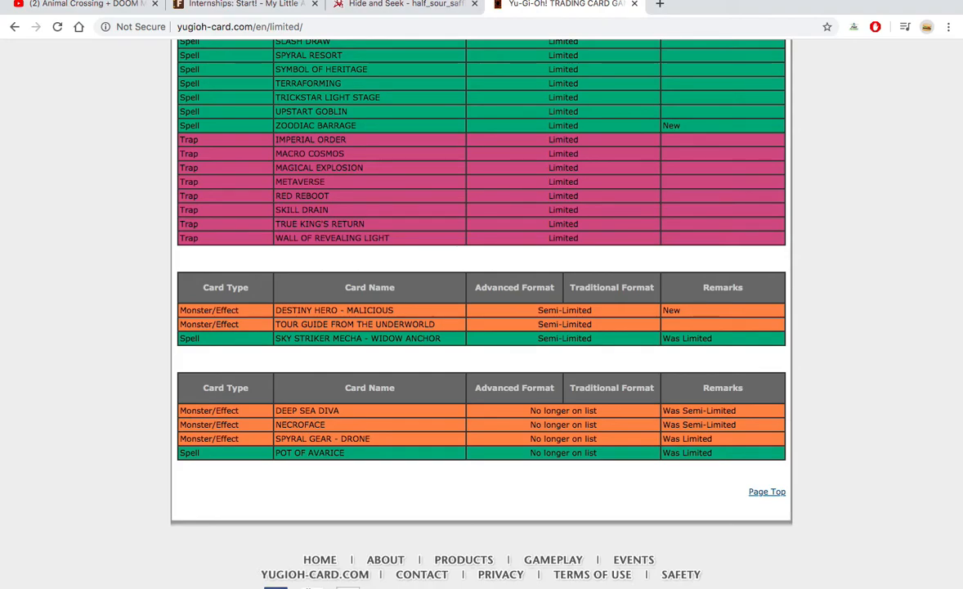
scroll(up, 3)
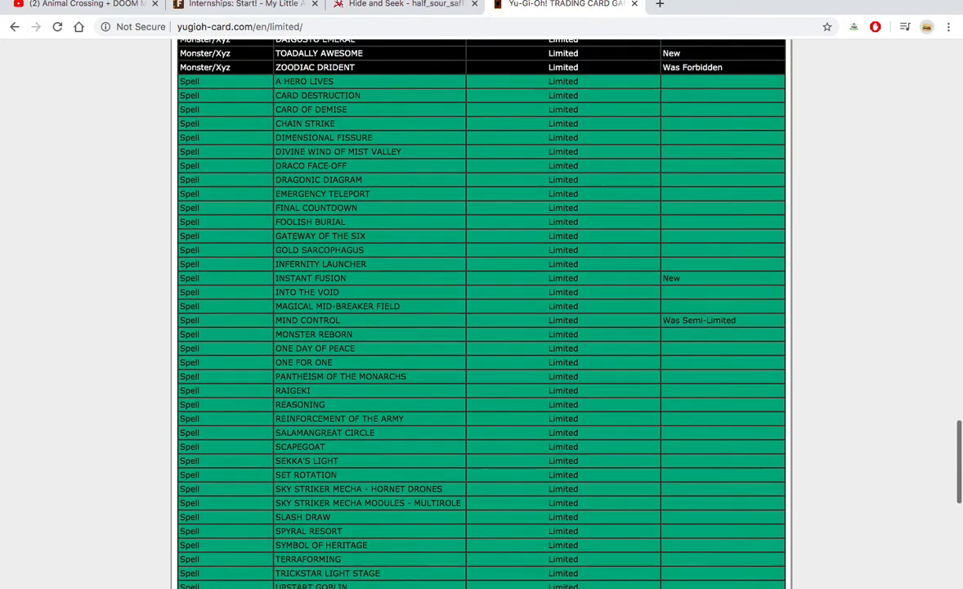